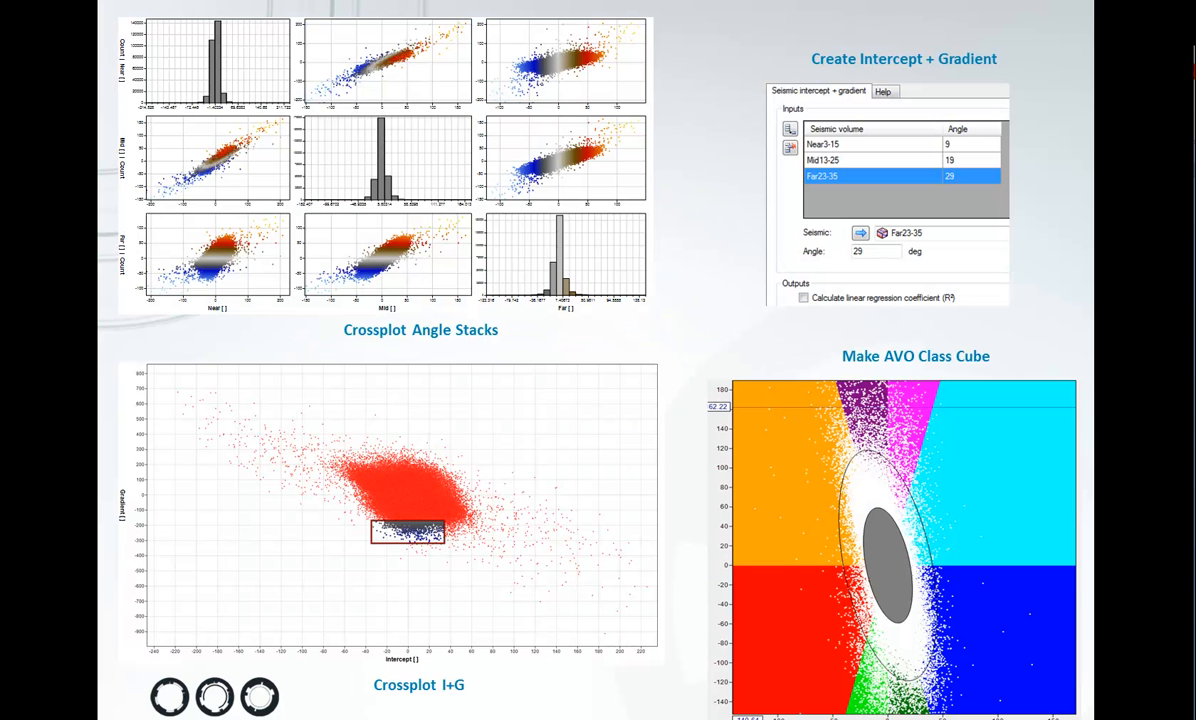
pyautogui.moveTo(562, 328)
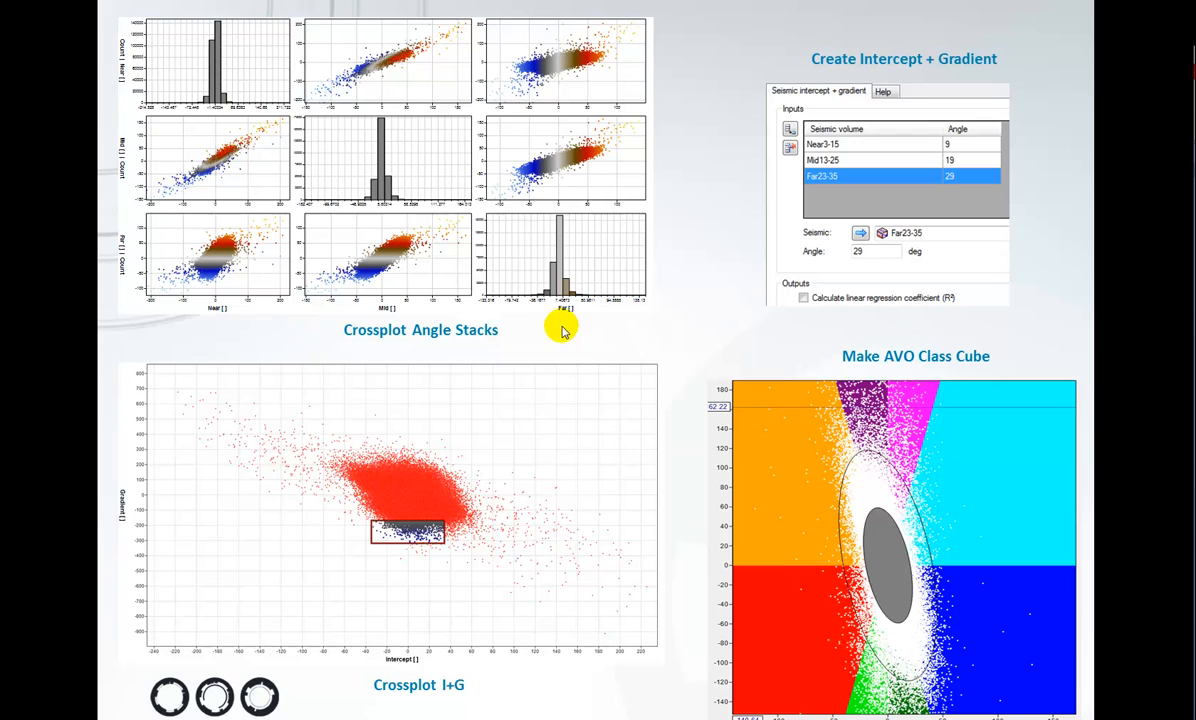
pyautogui.moveTo(388, 329)
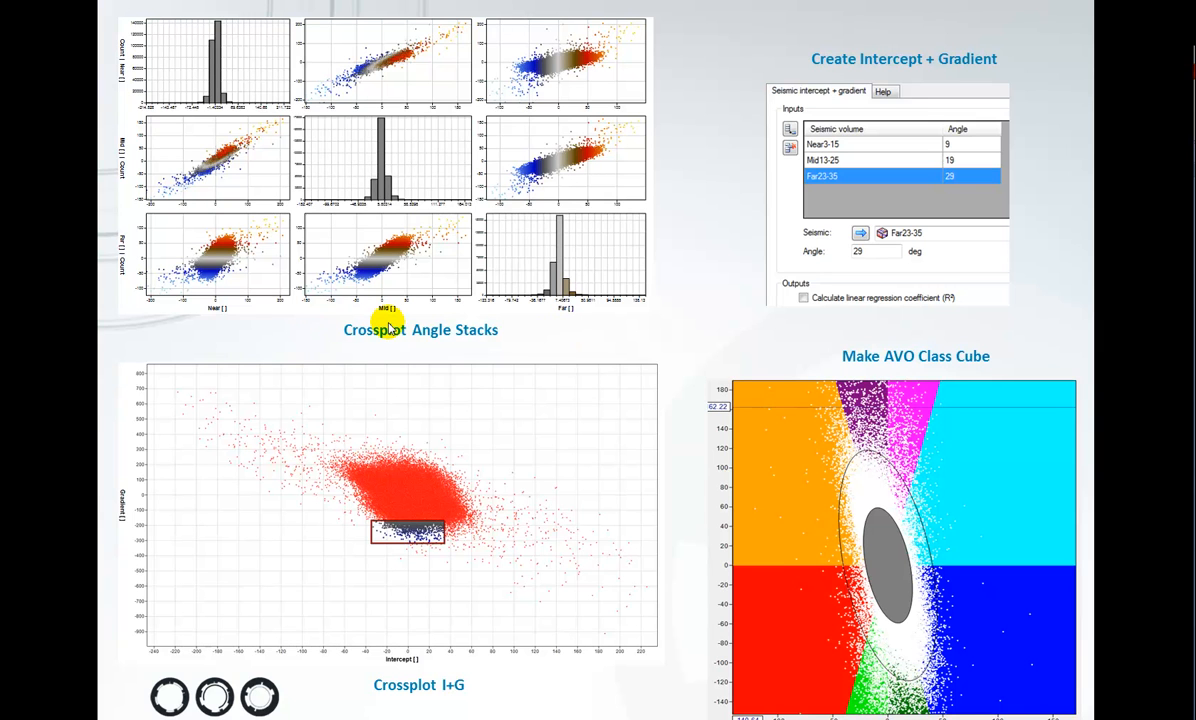
pyautogui.moveTo(388, 328)
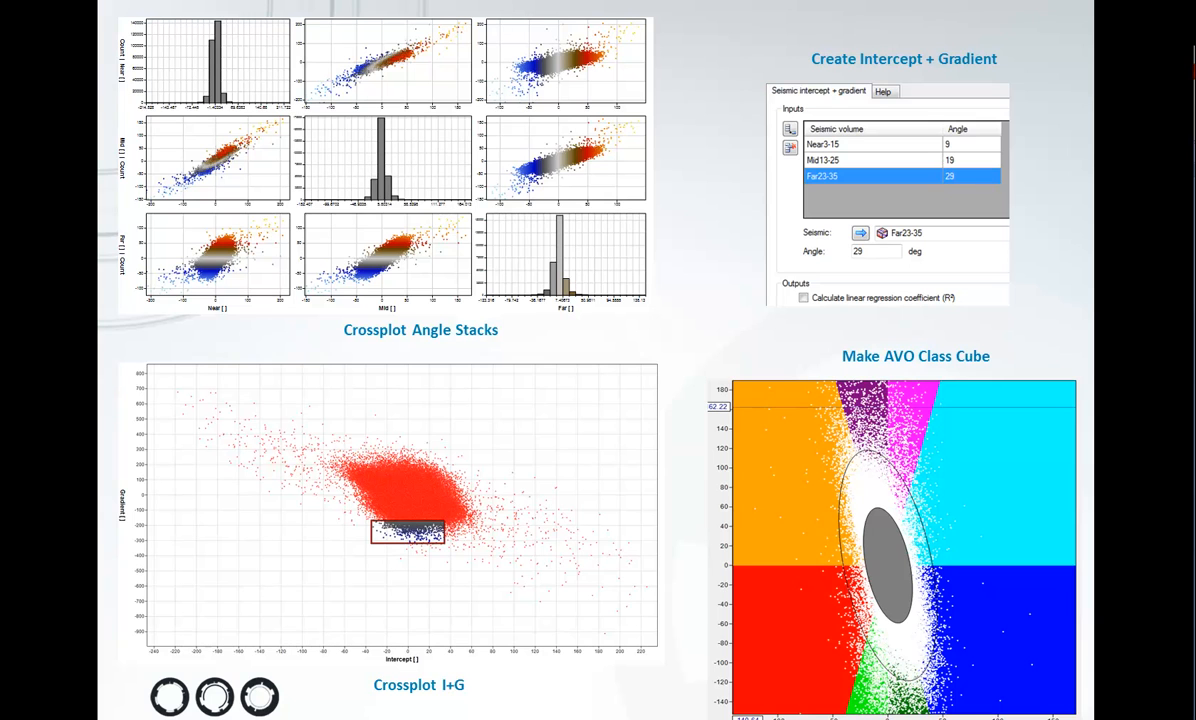
pyautogui.moveTo(648, 252)
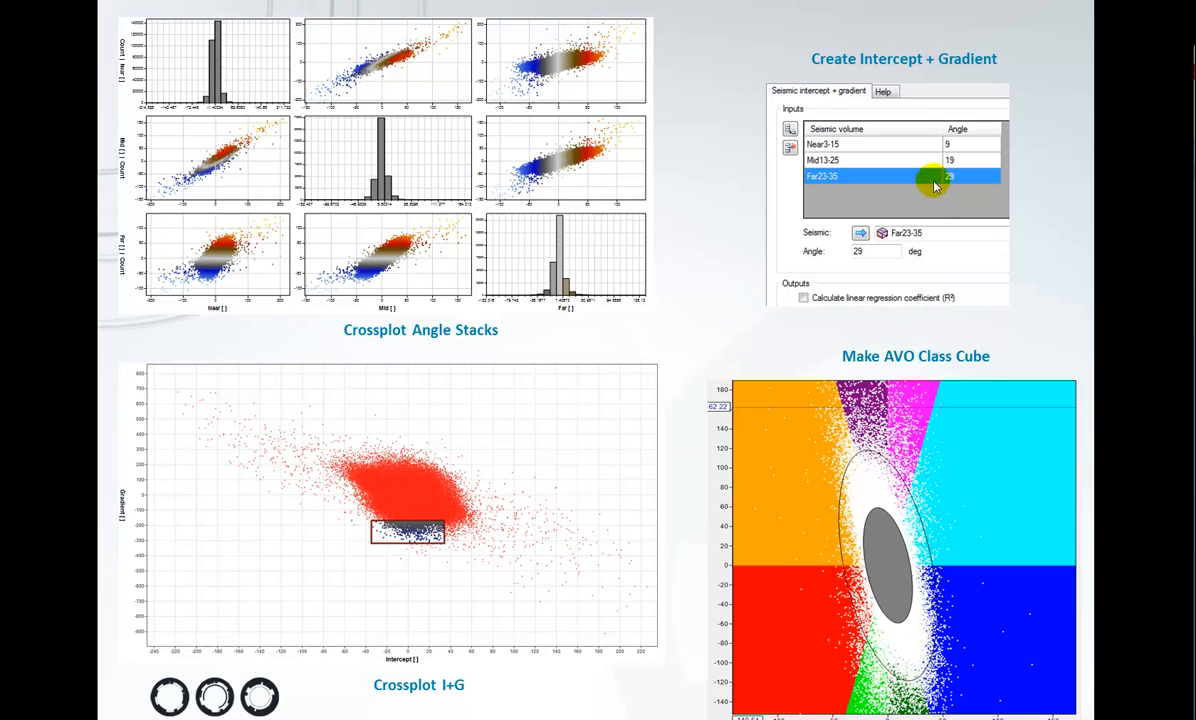
pyautogui.moveTo(710, 274)
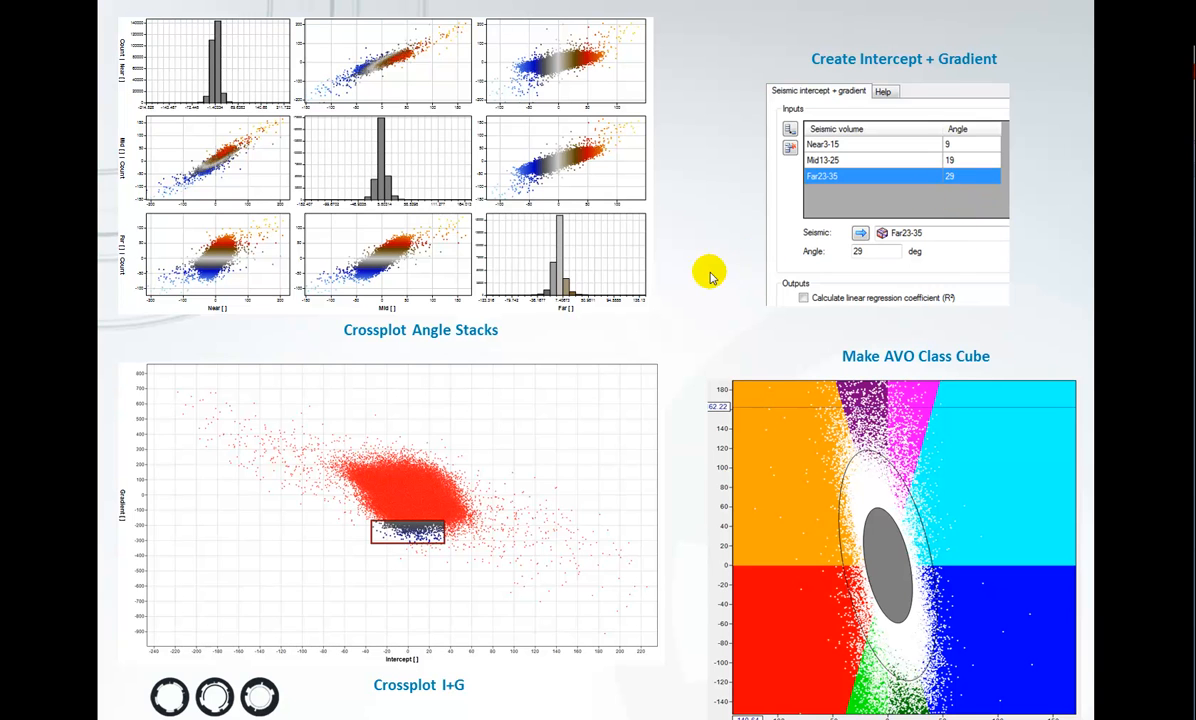
pyautogui.moveTo(597, 410)
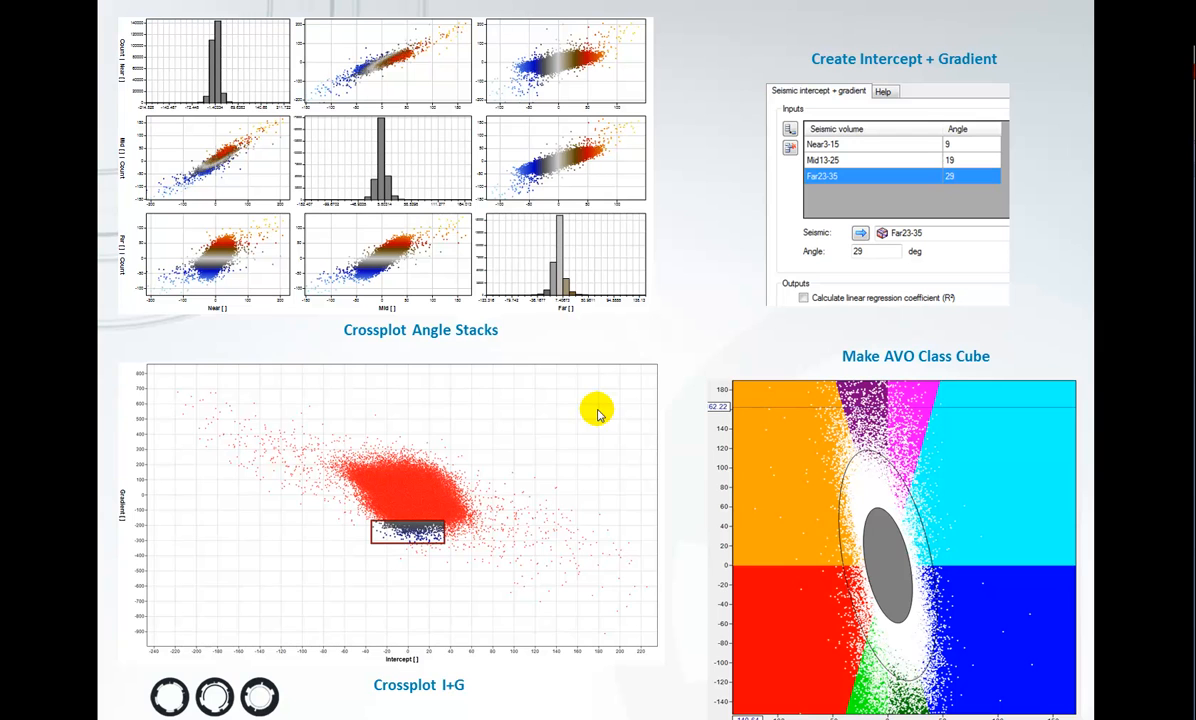
pyautogui.moveTo(852, 372)
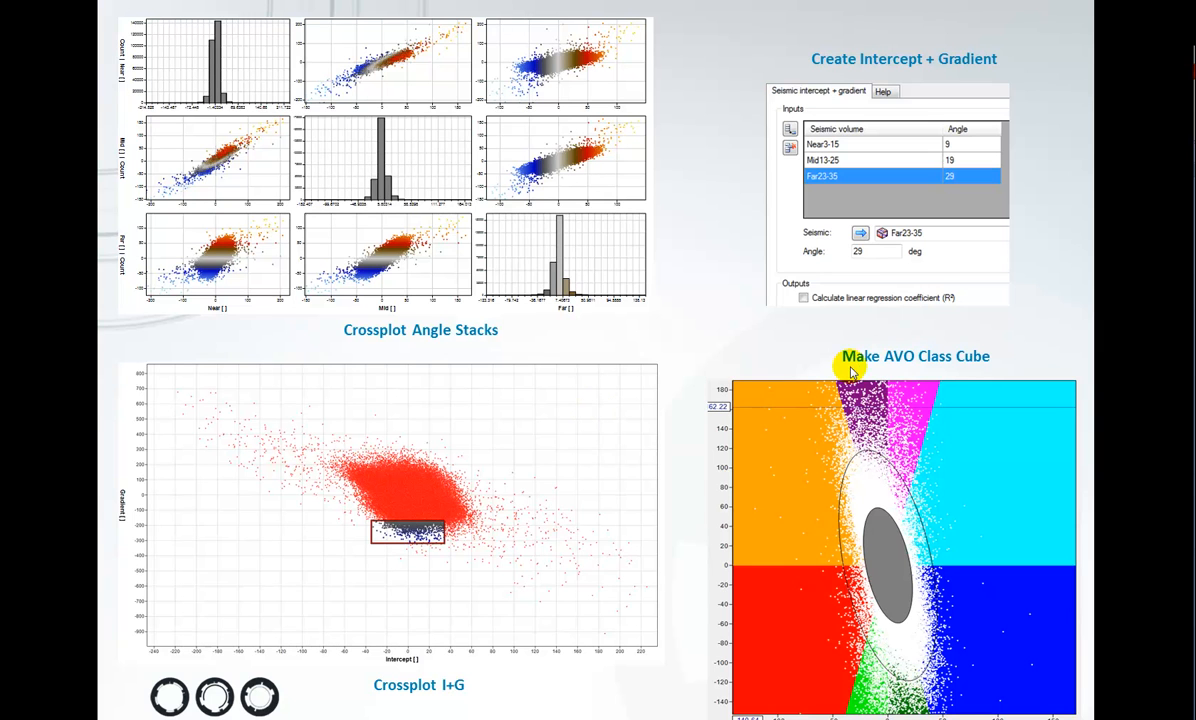
pyautogui.moveTo(962, 478)
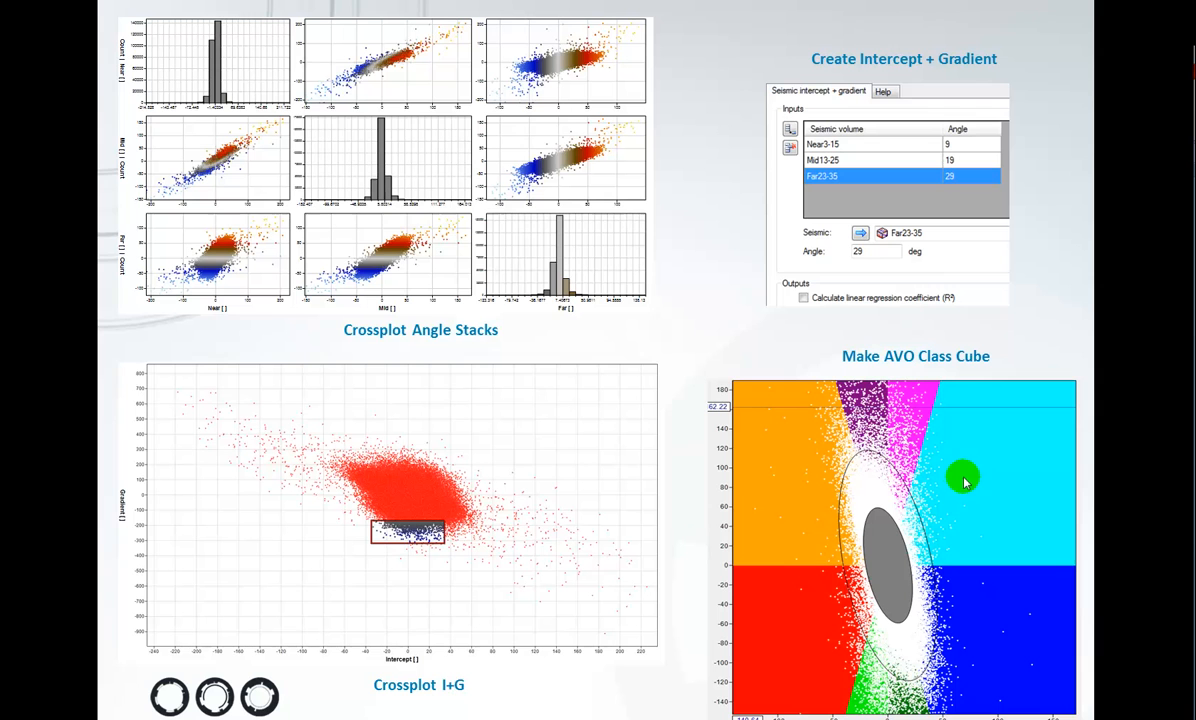
pyautogui.moveTo(790, 300)
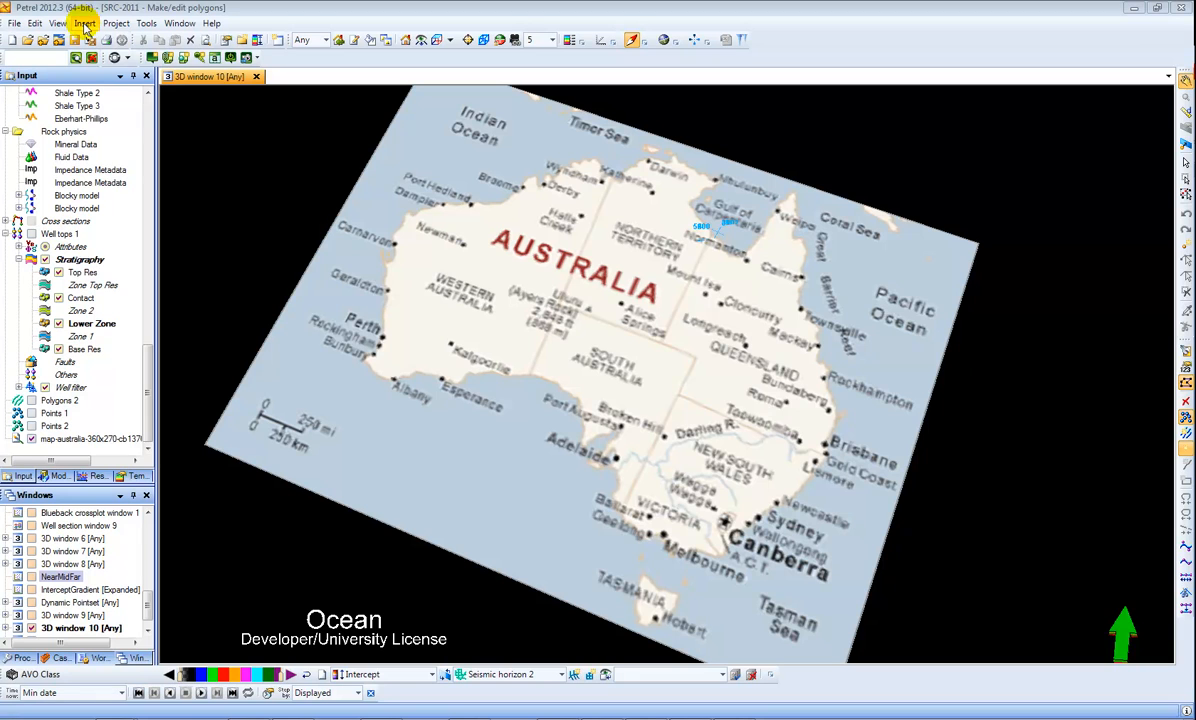
# Step: Create an investigation crossplotting Near3-15, Mid13-25 and Far23-35 between -3600 and -3800 ms
pyautogui.click(84, 23)
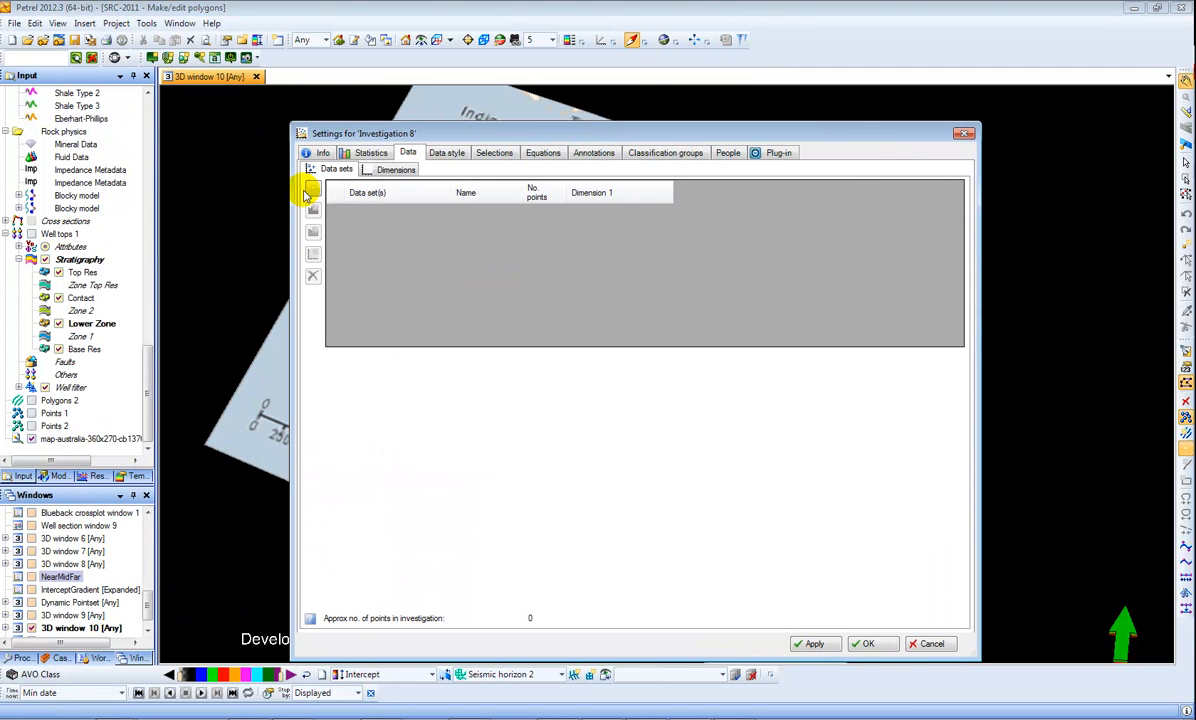
pyautogui.click(313, 213)
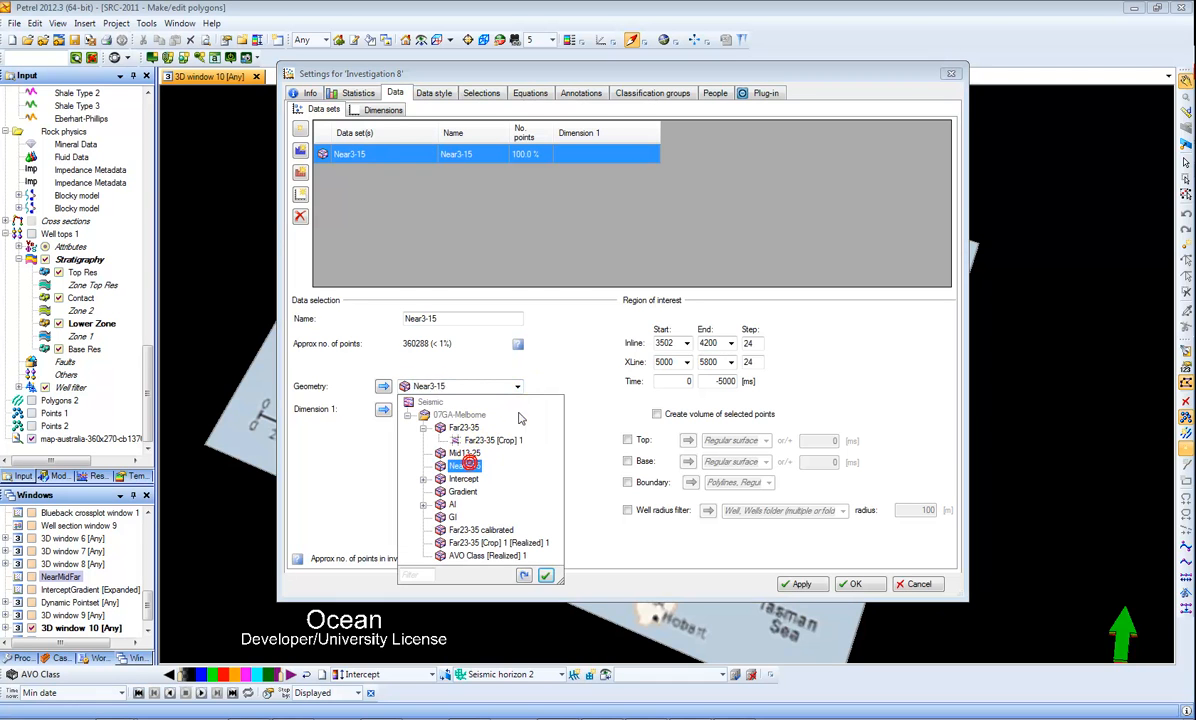
pyautogui.click(463, 465)
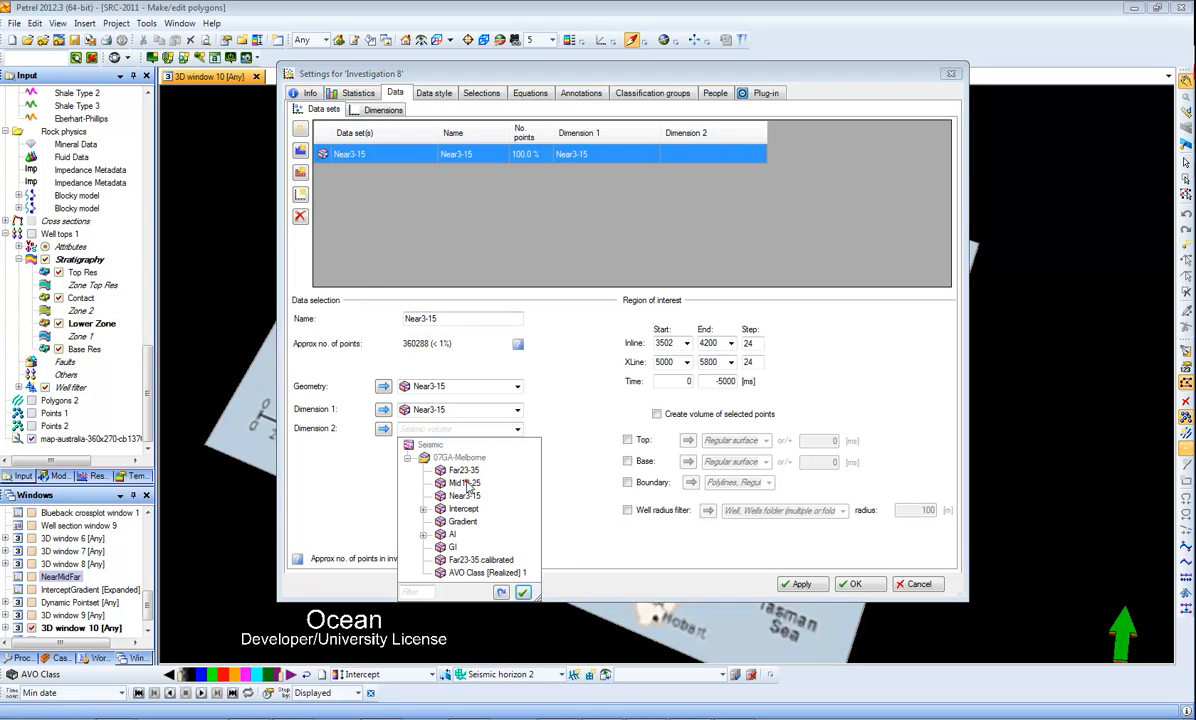
pyautogui.click(463, 483)
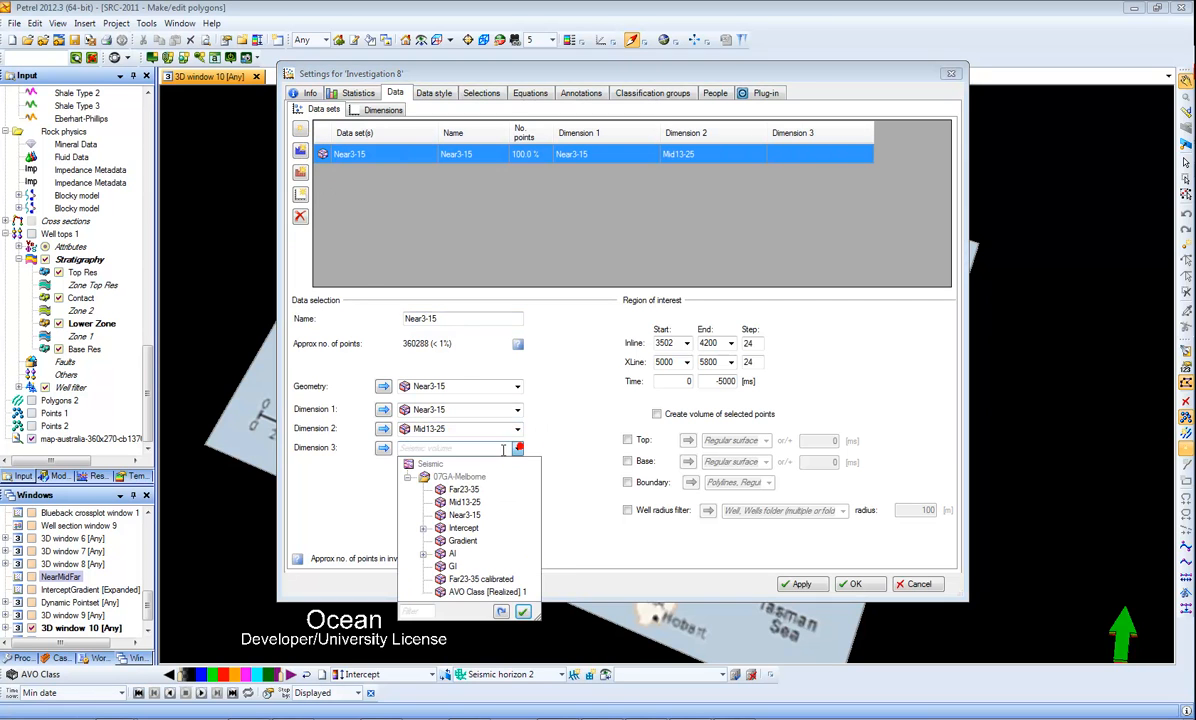
pyautogui.click(464, 489)
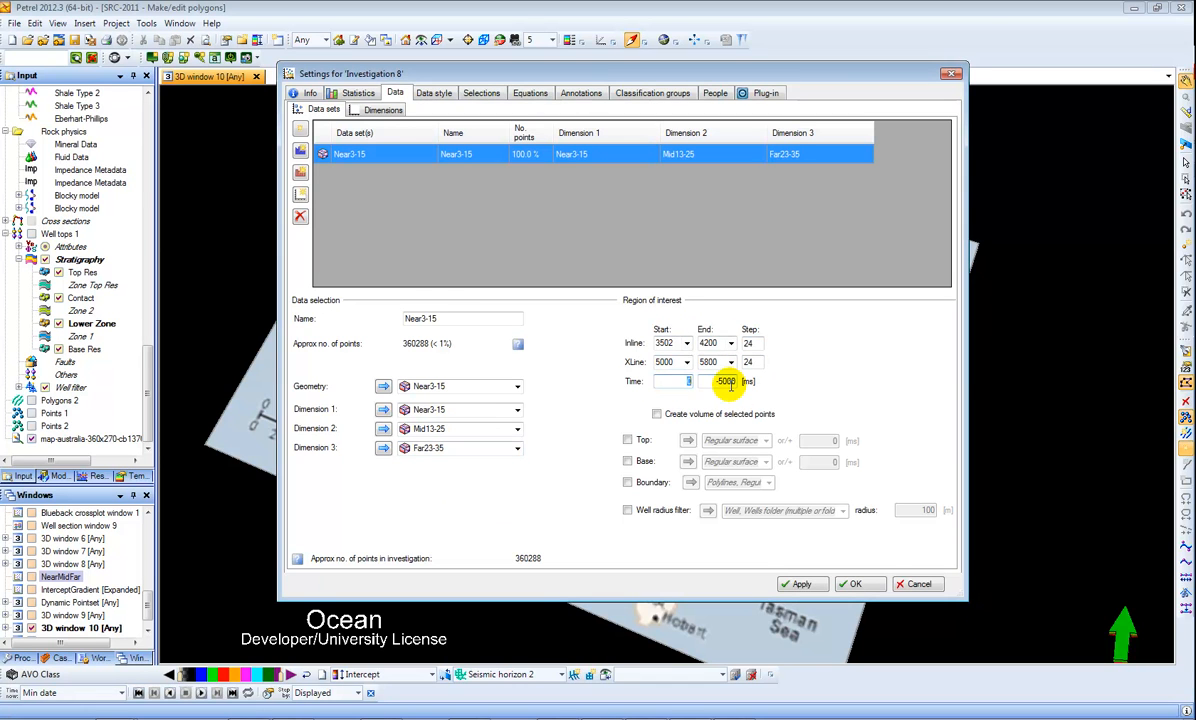
pyautogui.write('-3600')
pyautogui.click(753, 343)
pyautogui.write('4')
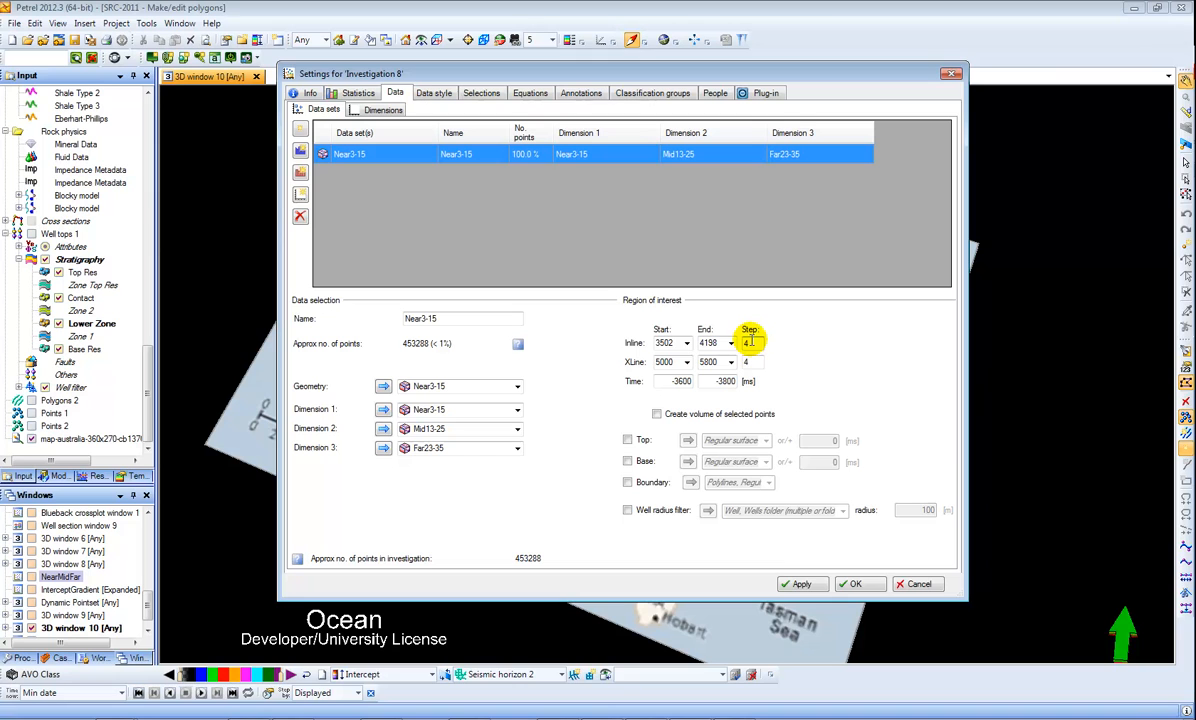
pyautogui.click(855, 584)
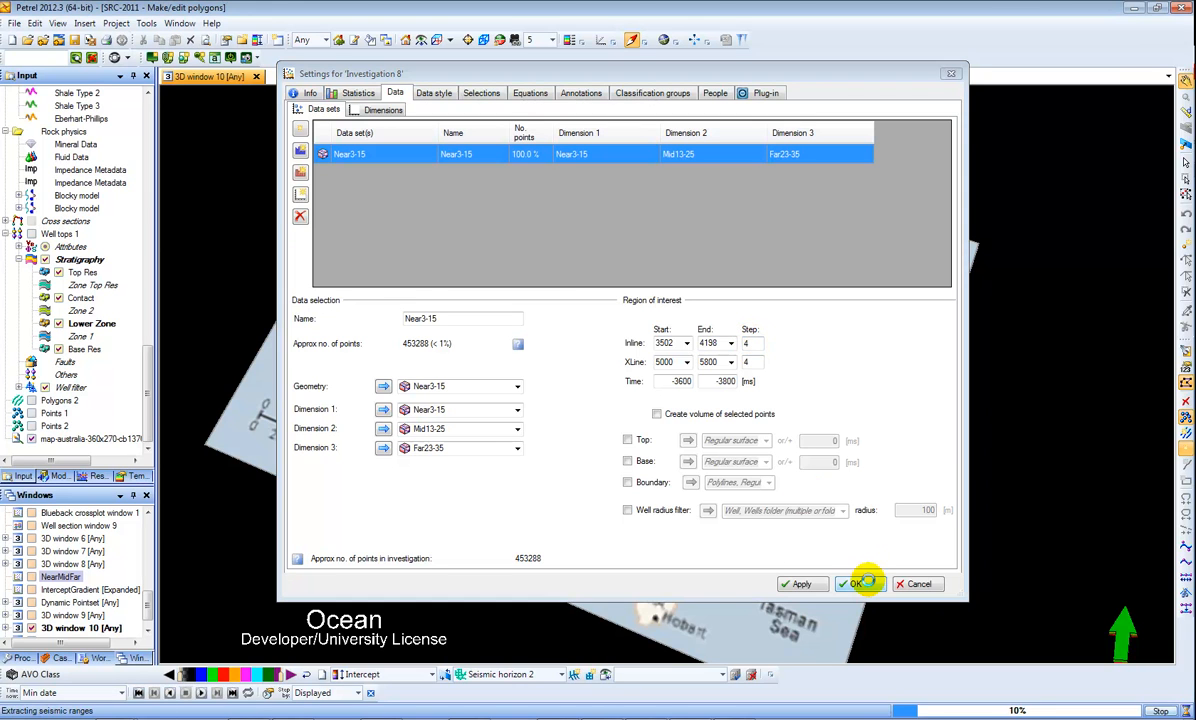
pyautogui.click(853, 584)
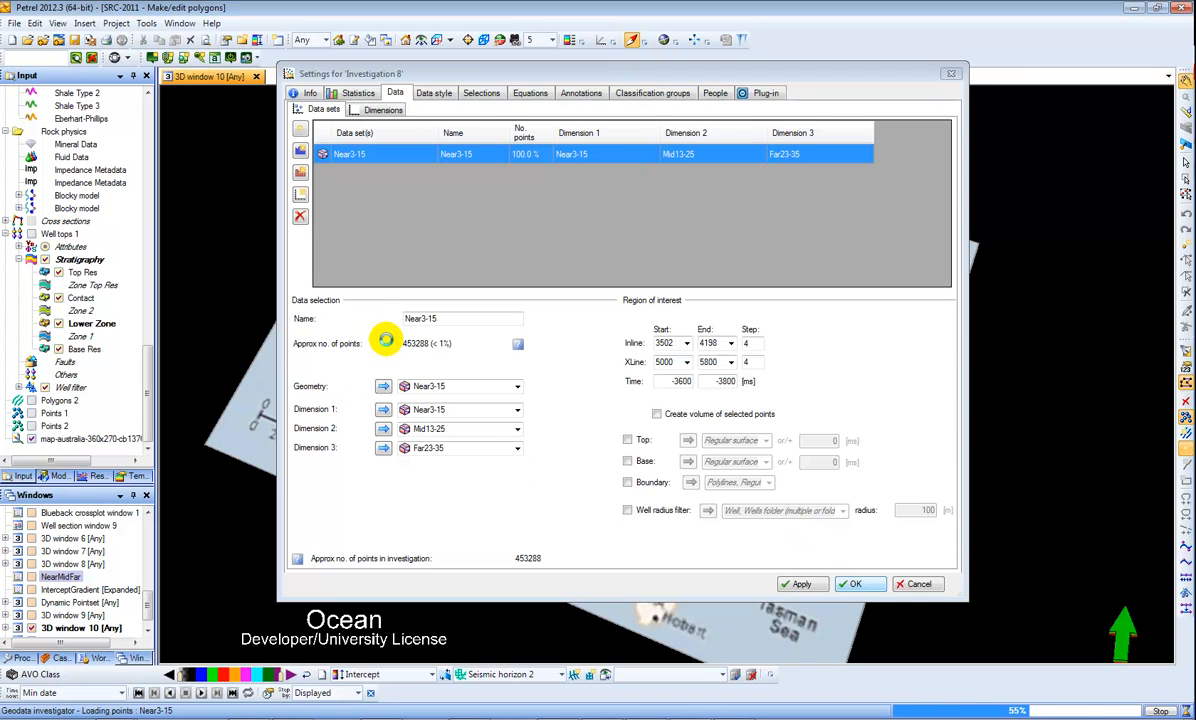
pyautogui.click(854, 584)
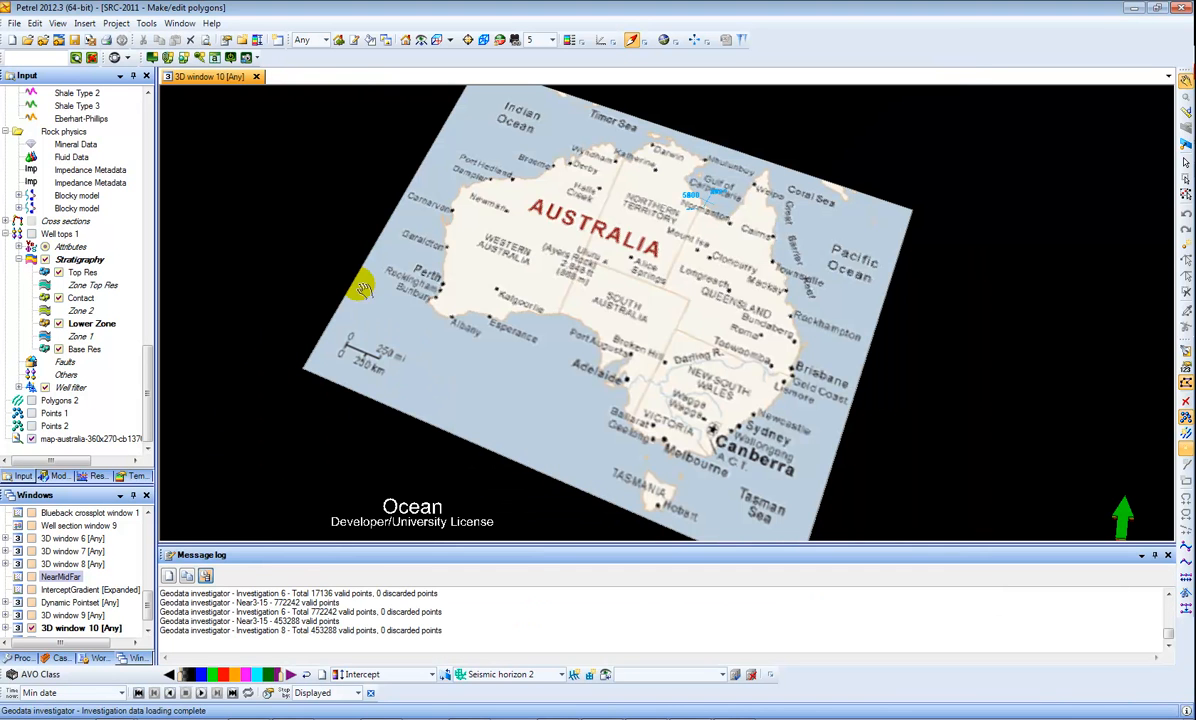
# Step: Open a matrix plot window of the investigation and close the message log
pyautogui.click(179, 23)
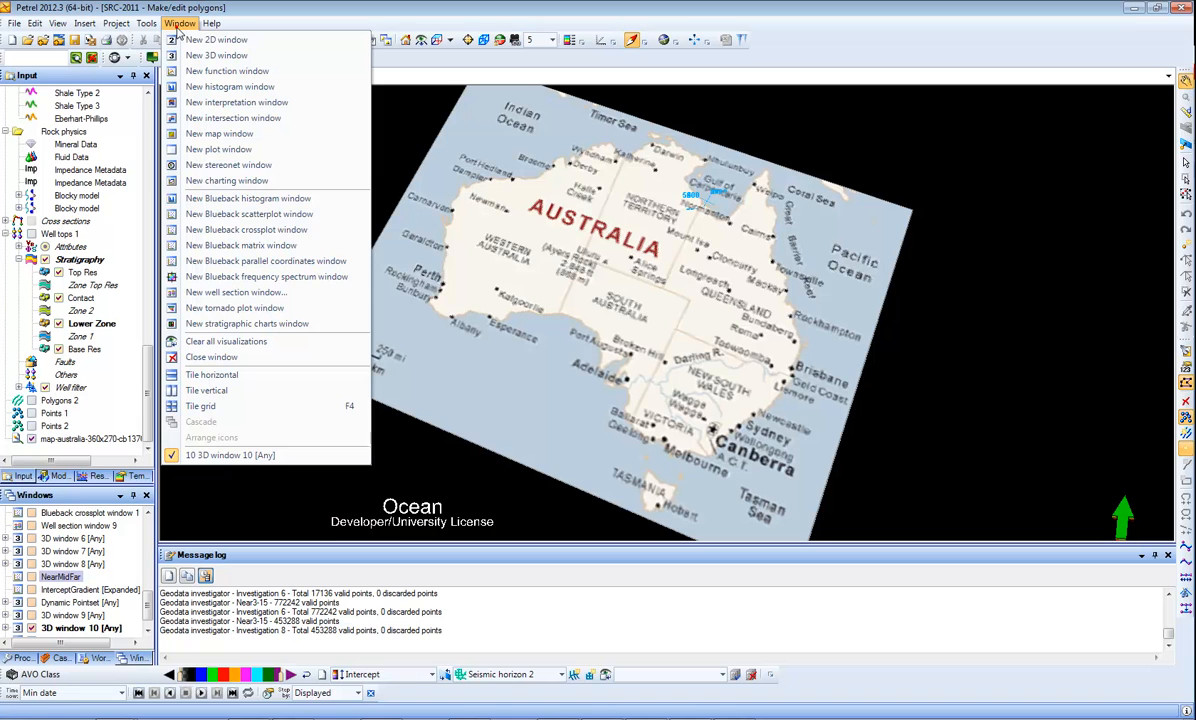
pyautogui.click(240, 245)
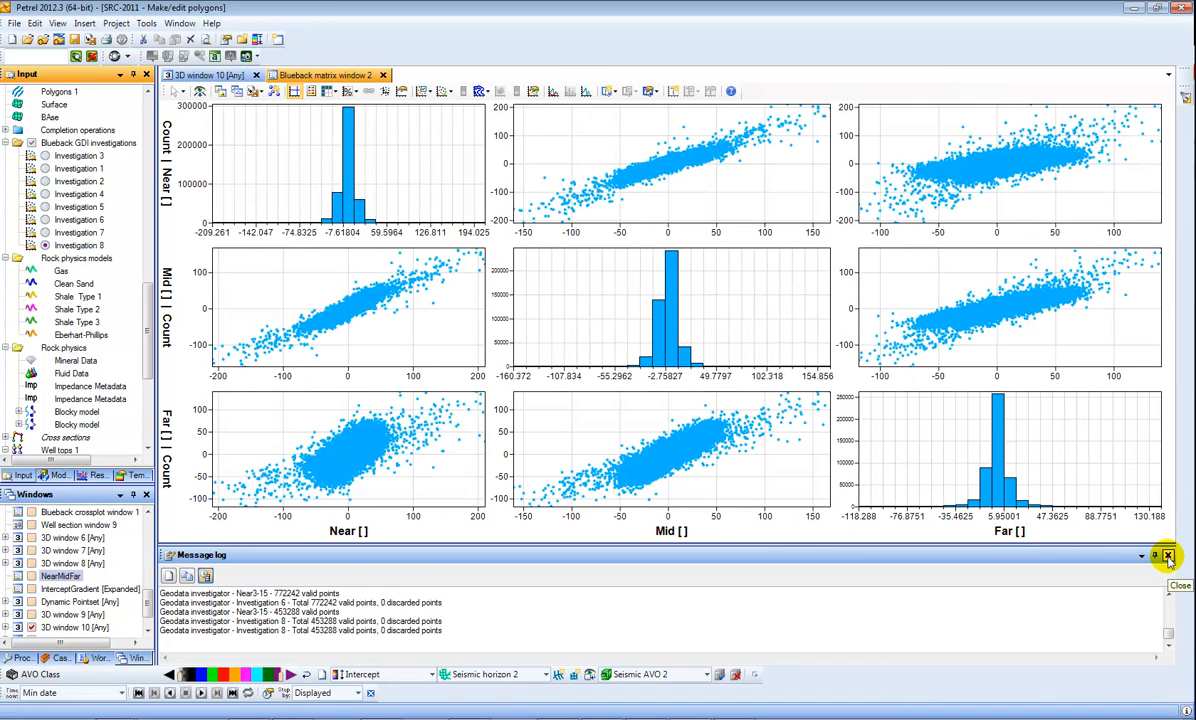
pyautogui.click(1167, 555)
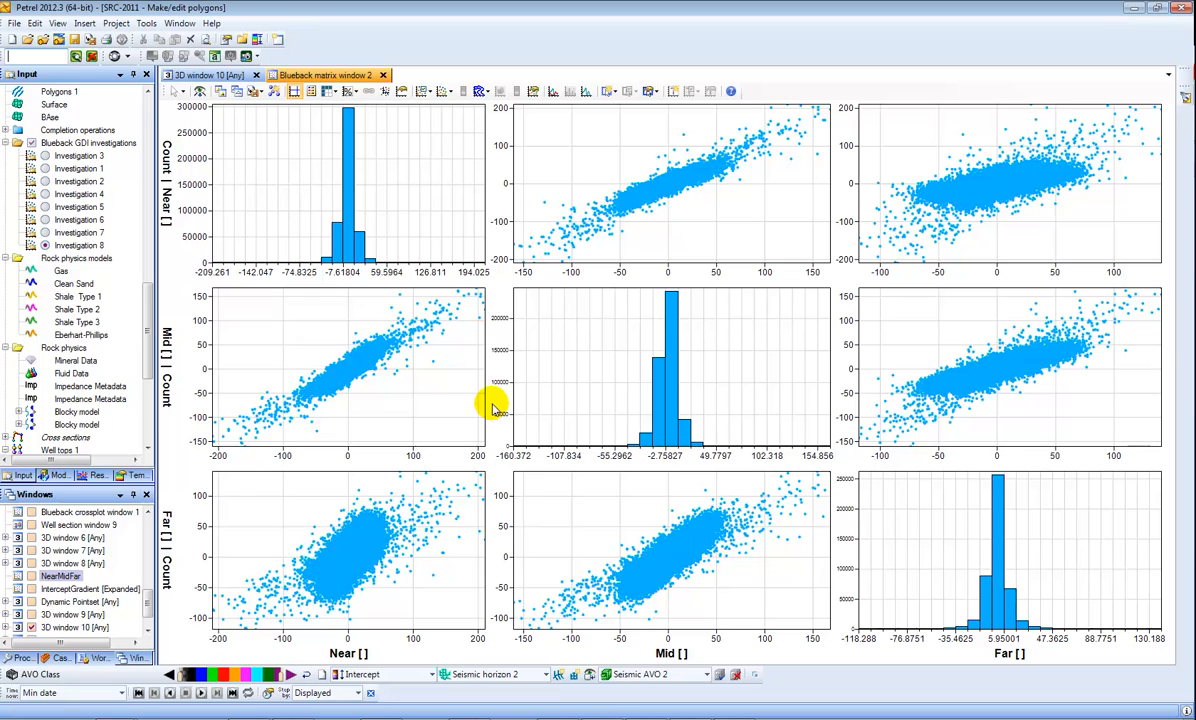
pyautogui.moveTo(505, 430)
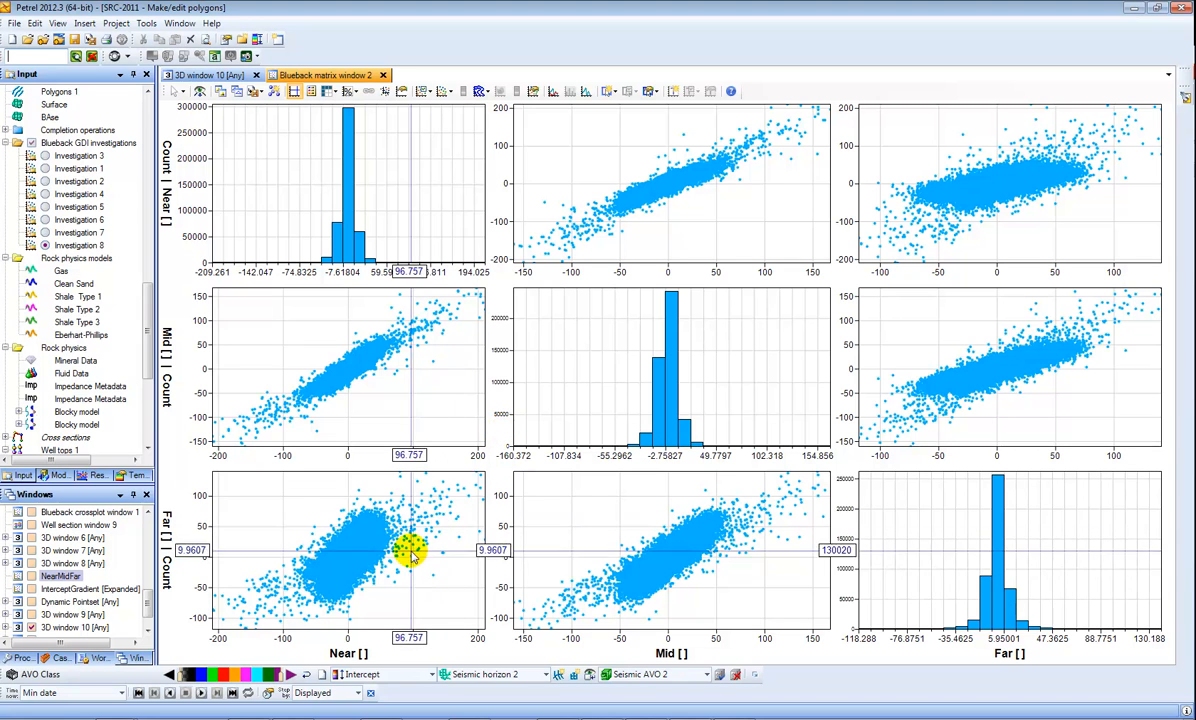
pyautogui.moveTo(450, 435)
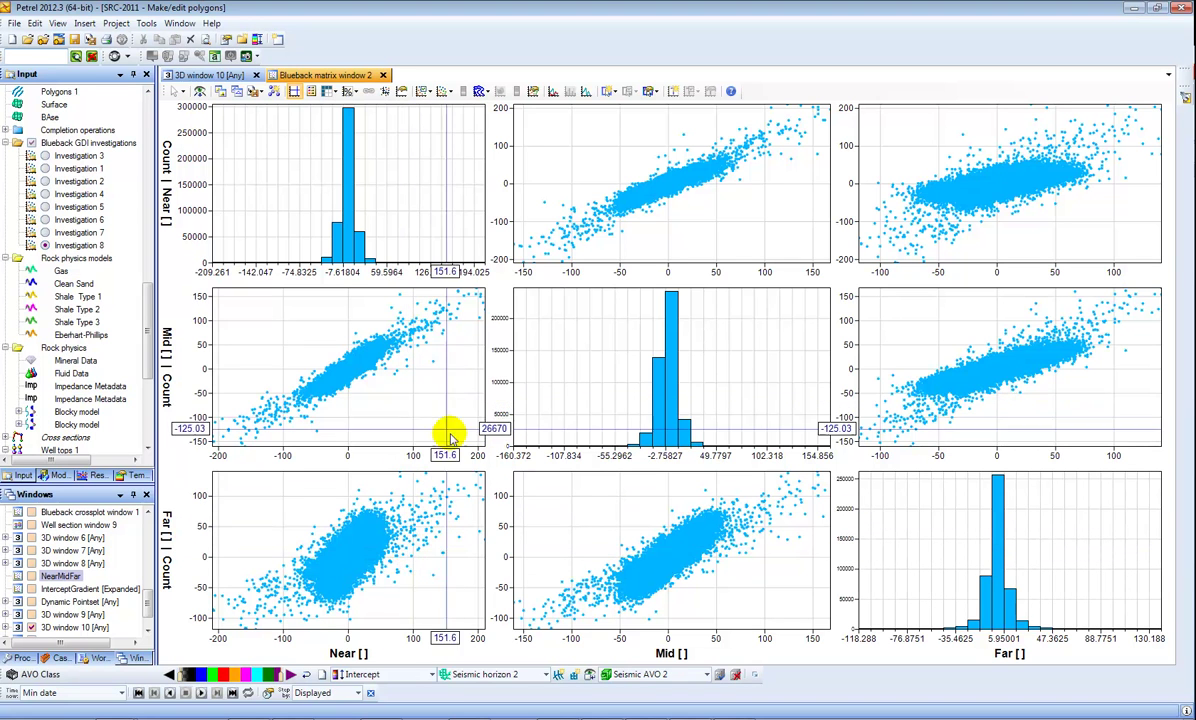
pyautogui.moveTo(618, 248)
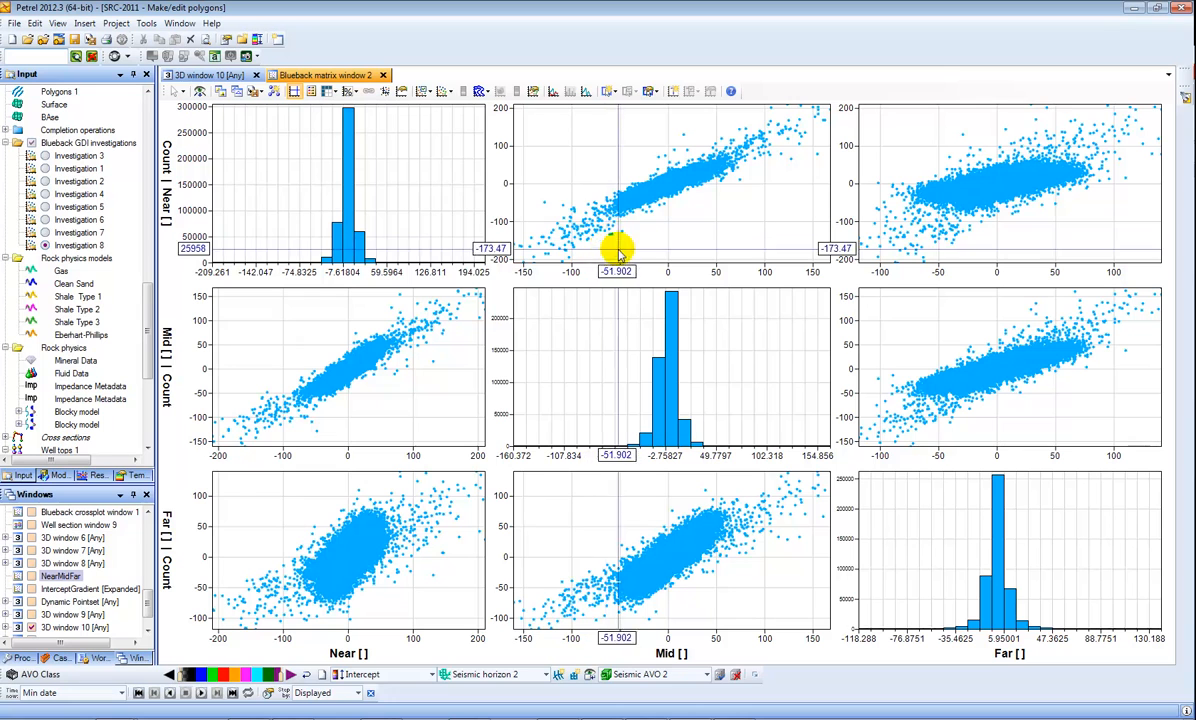
# Step: Colour the crossplot points by the Far data values
pyautogui.click(444, 91)
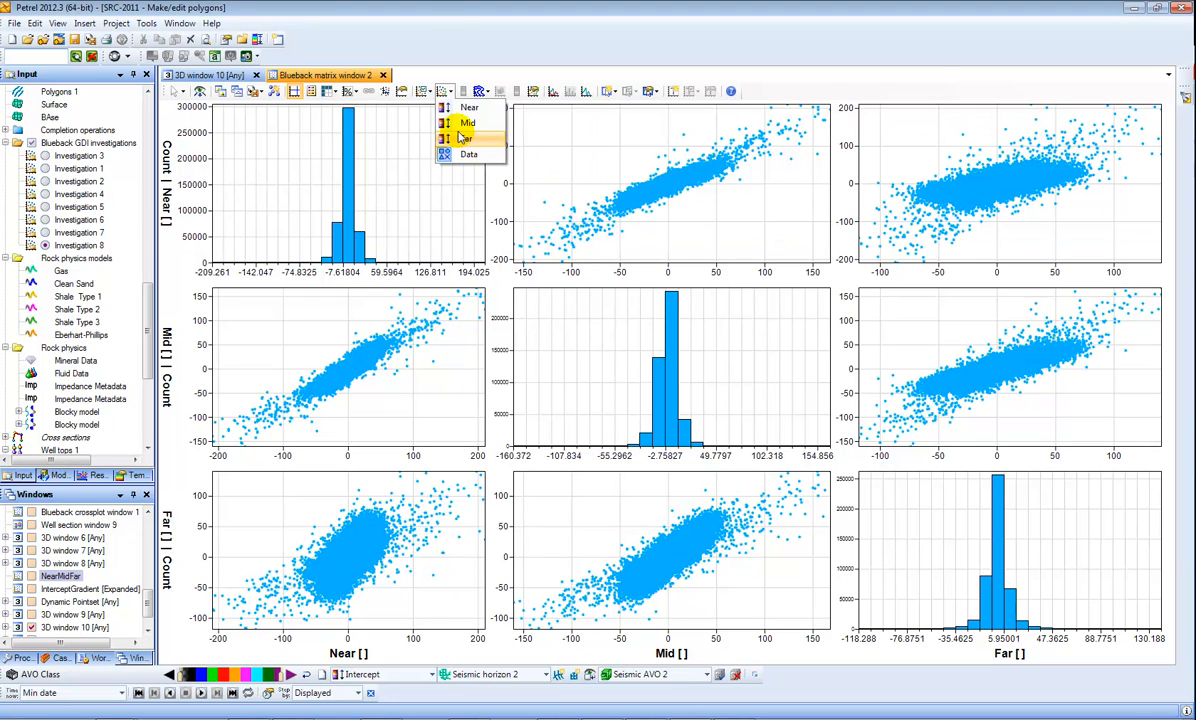
pyautogui.click(469, 138)
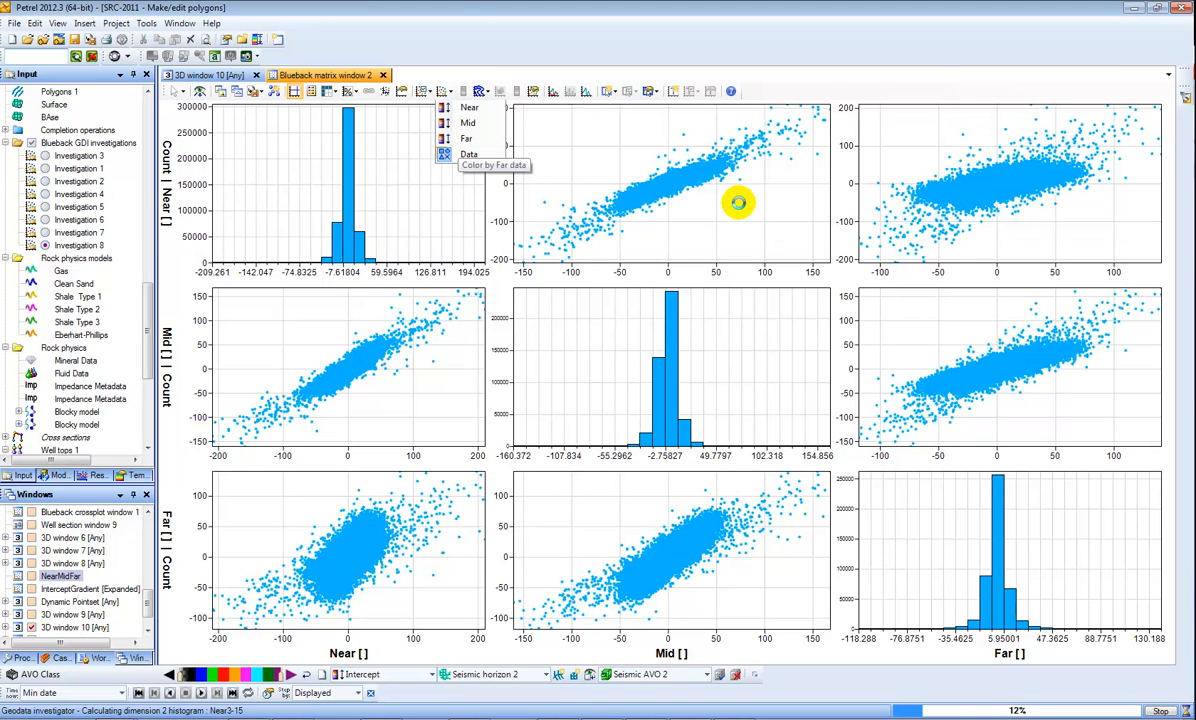
pyautogui.click(466, 138)
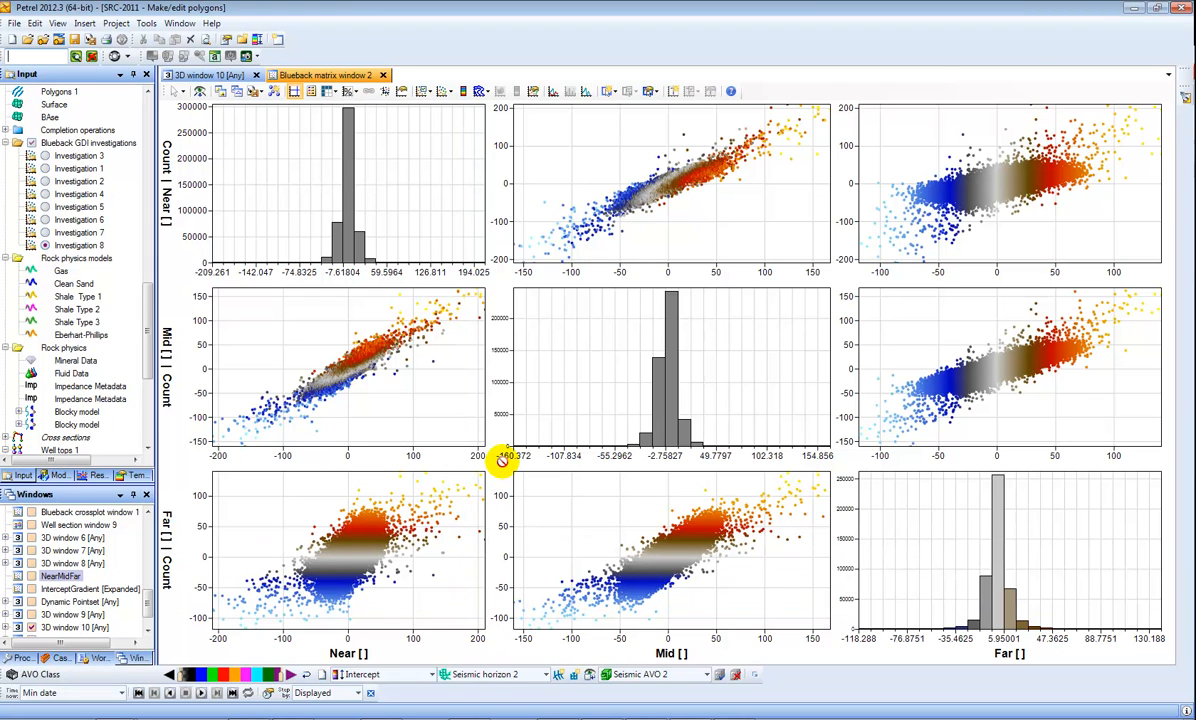
pyautogui.moveTo(483, 348)
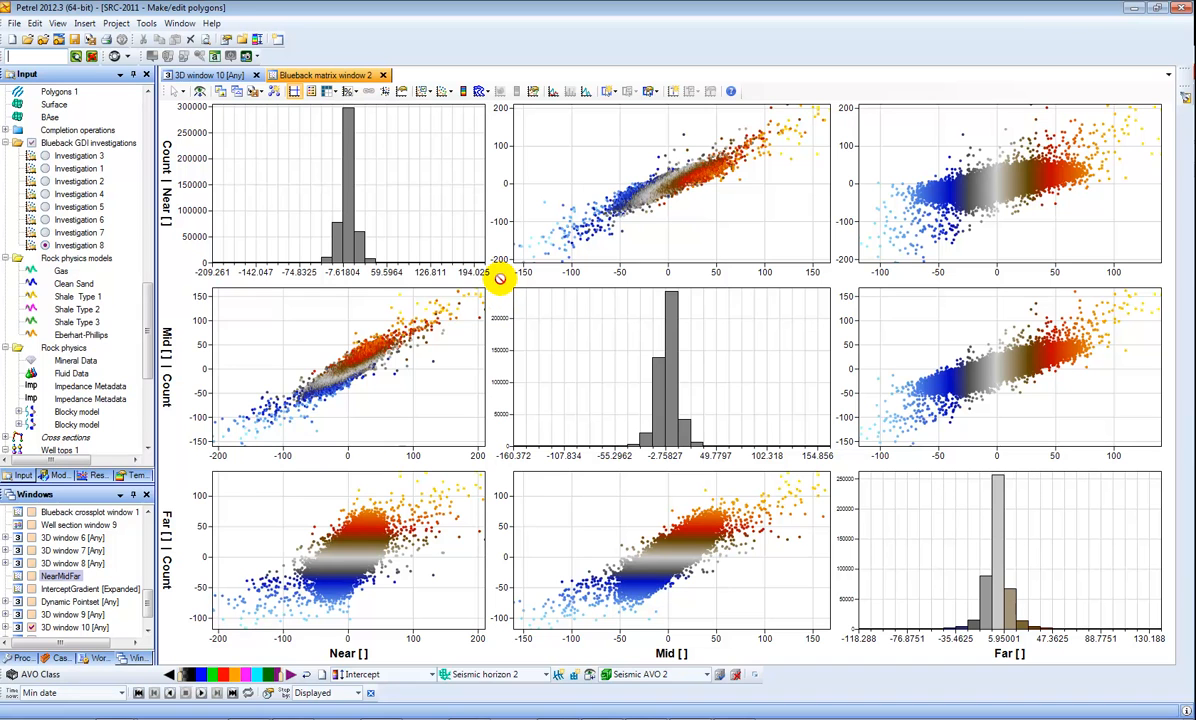
# Step: Compute intercept and gradient from Near3-15, Mid13-25 and Far23-35 at 9, 19 and 29 degrees
pyautogui.click(115, 57)
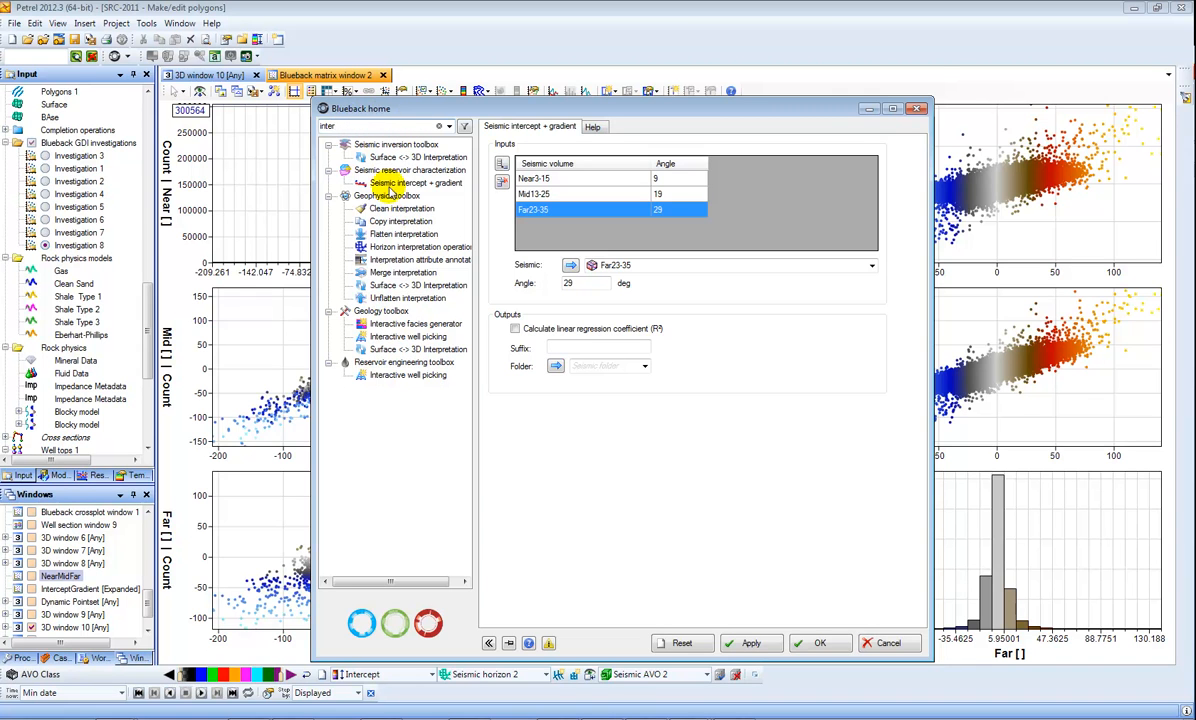
pyautogui.click(413, 183)
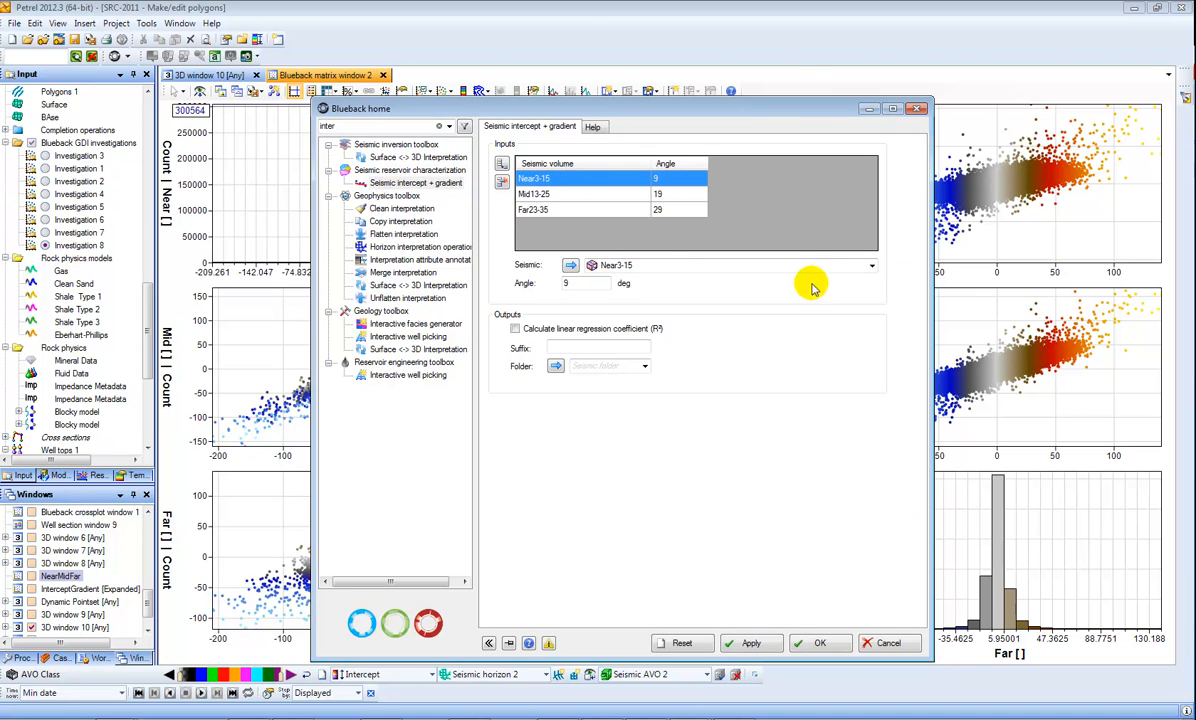
pyautogui.click(871, 265)
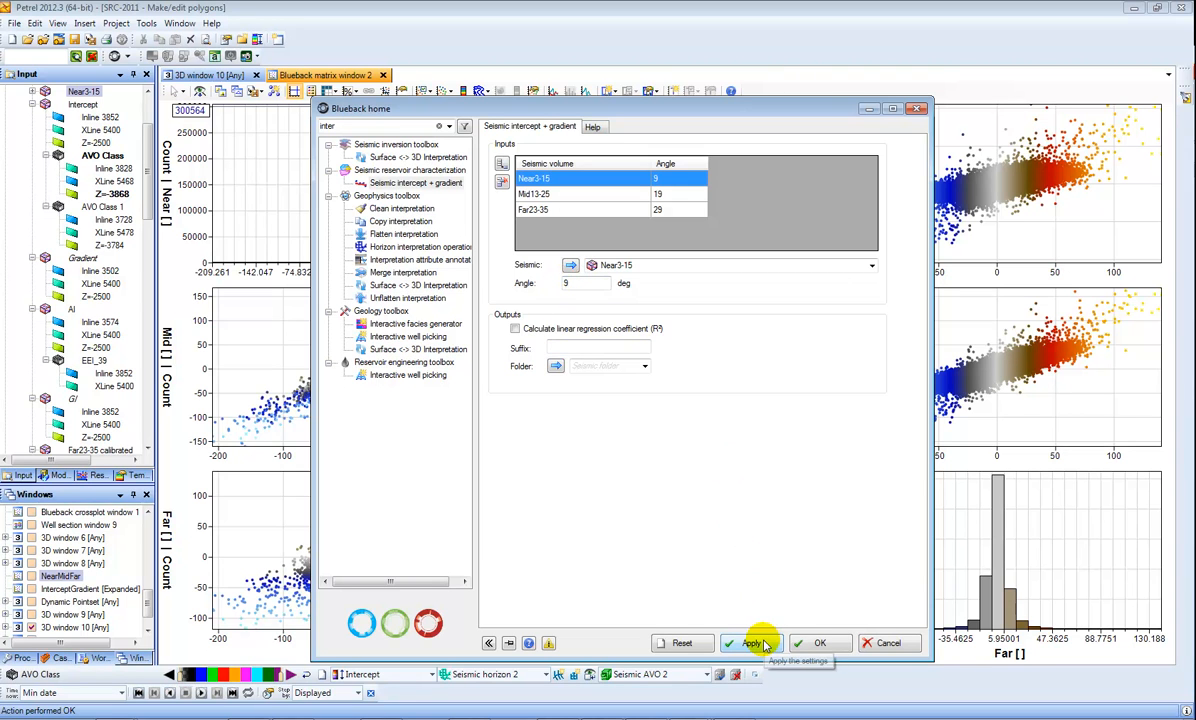
pyautogui.moveTo(888, 643)
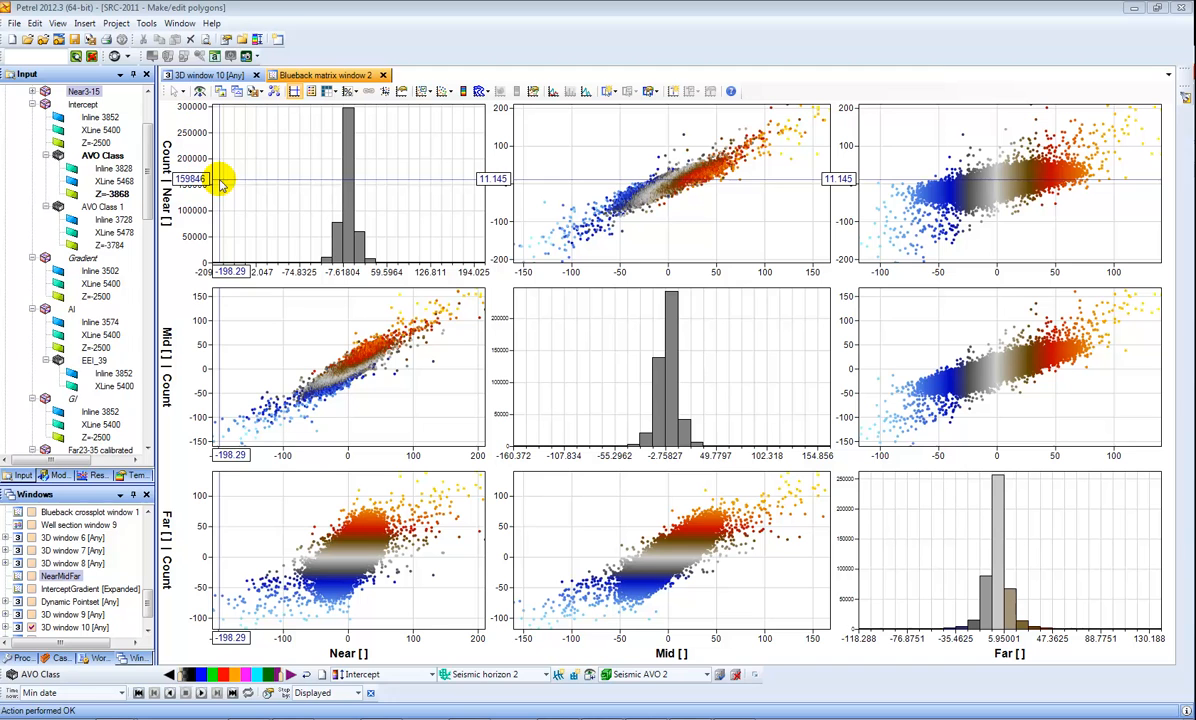
# Step: Create an investigation on Near3-15 geometry with Intercept and Gradient dimensions, starting at -3600 ms
pyautogui.click(84, 23)
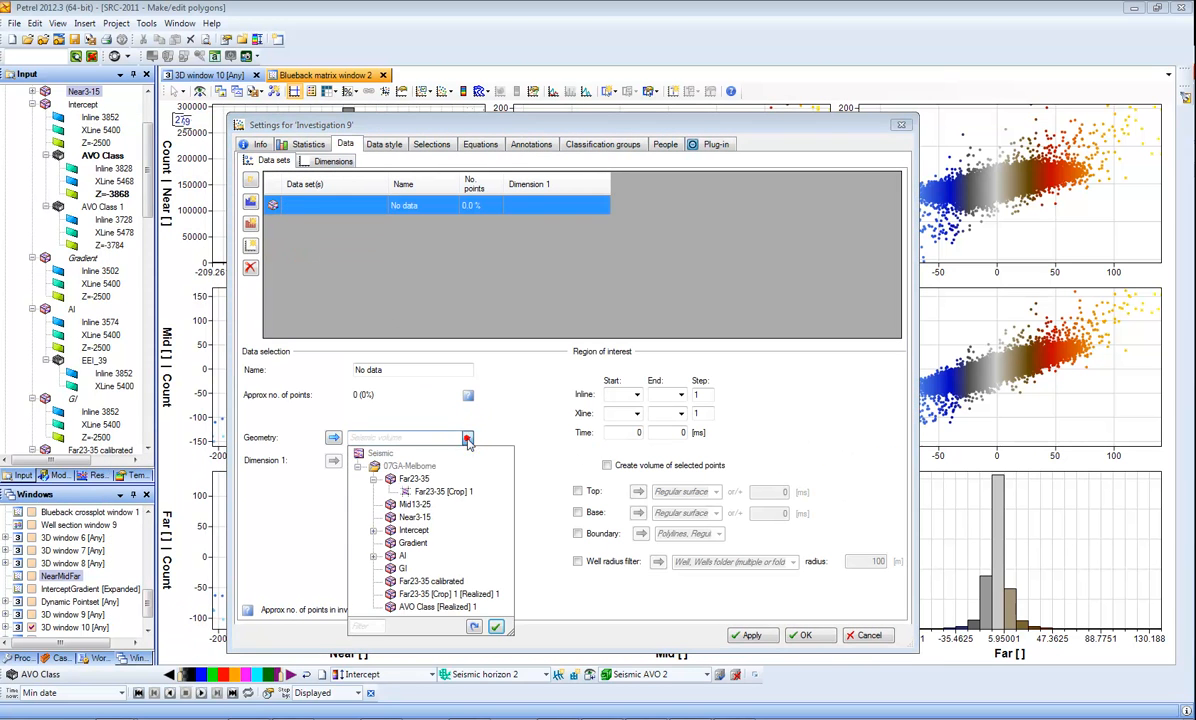
pyautogui.click(420, 517)
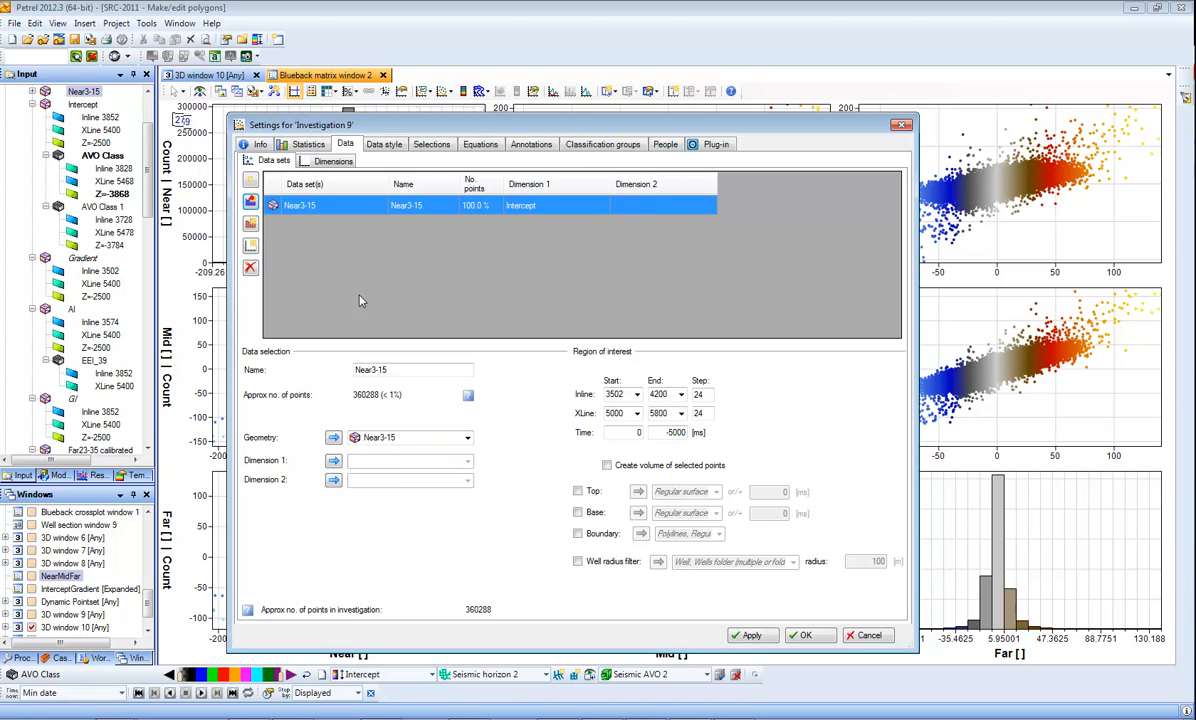
pyautogui.click(405, 480)
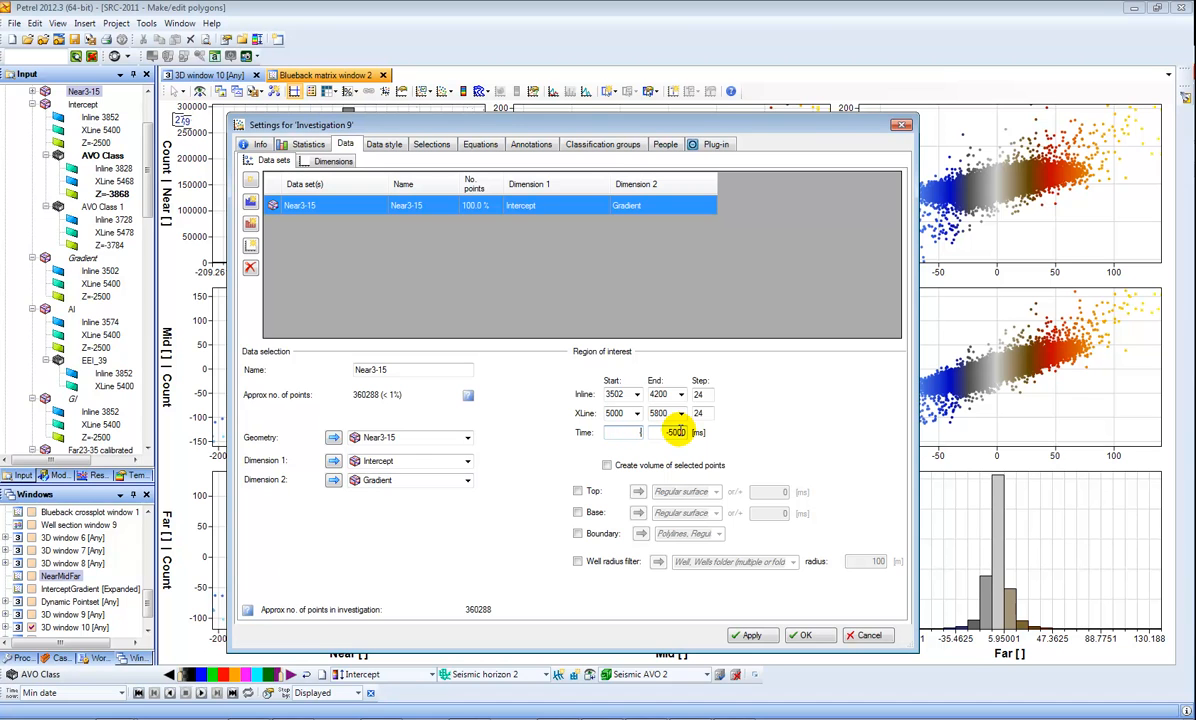
pyautogui.write('-3600')
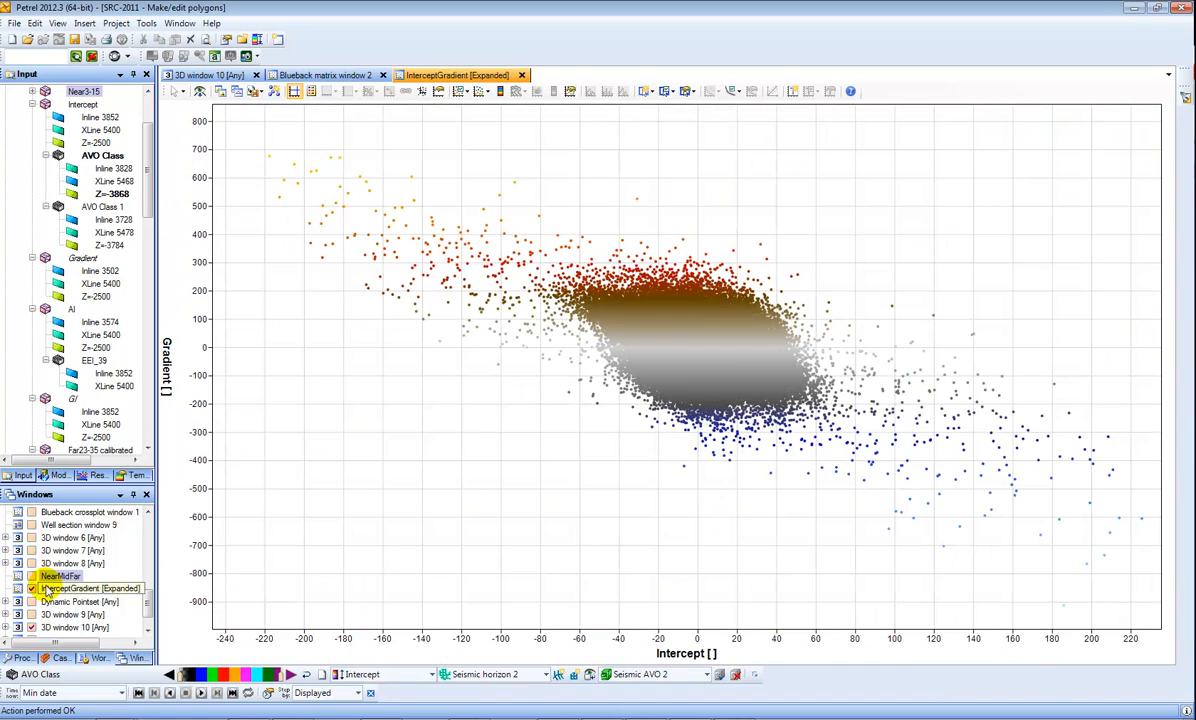
pyautogui.moveTo(700, 412)
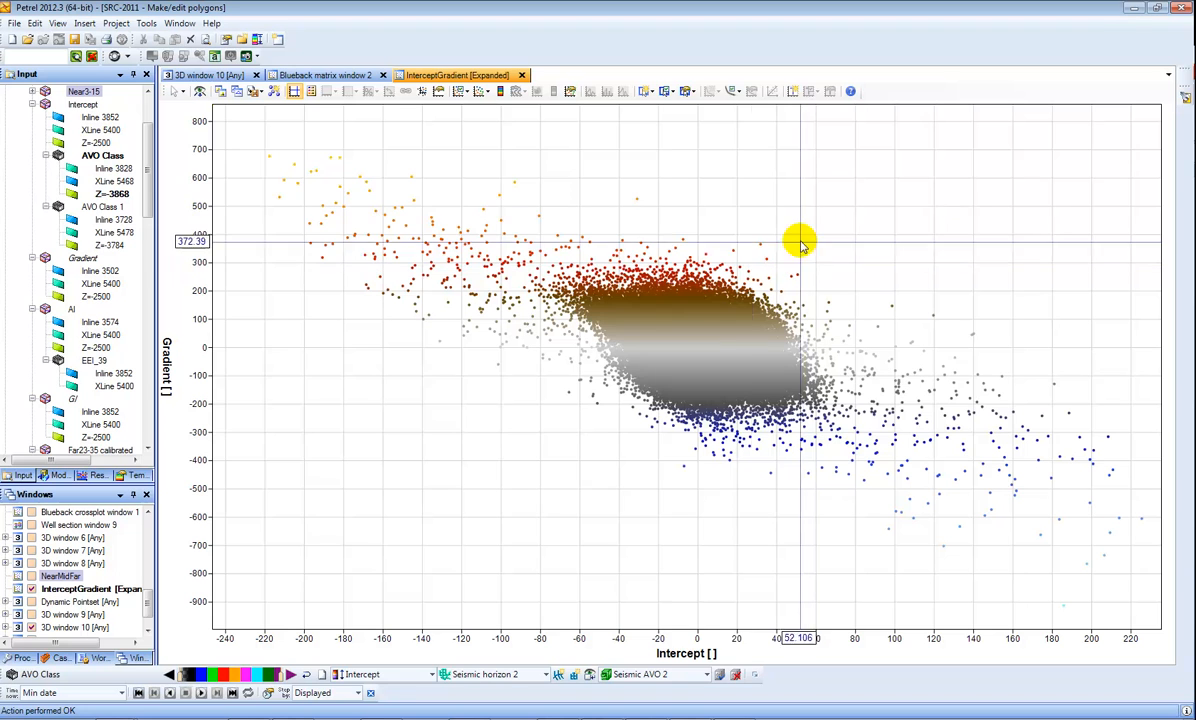
pyautogui.moveTo(750, 447)
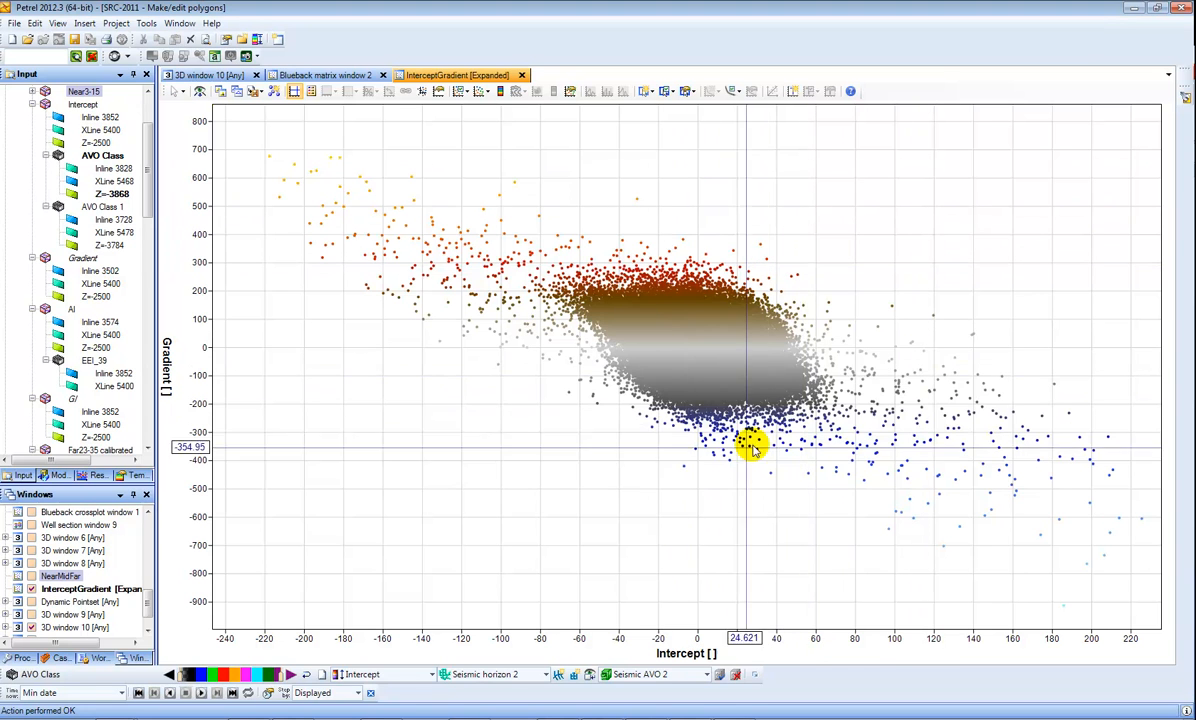
pyautogui.moveTo(693, 110)
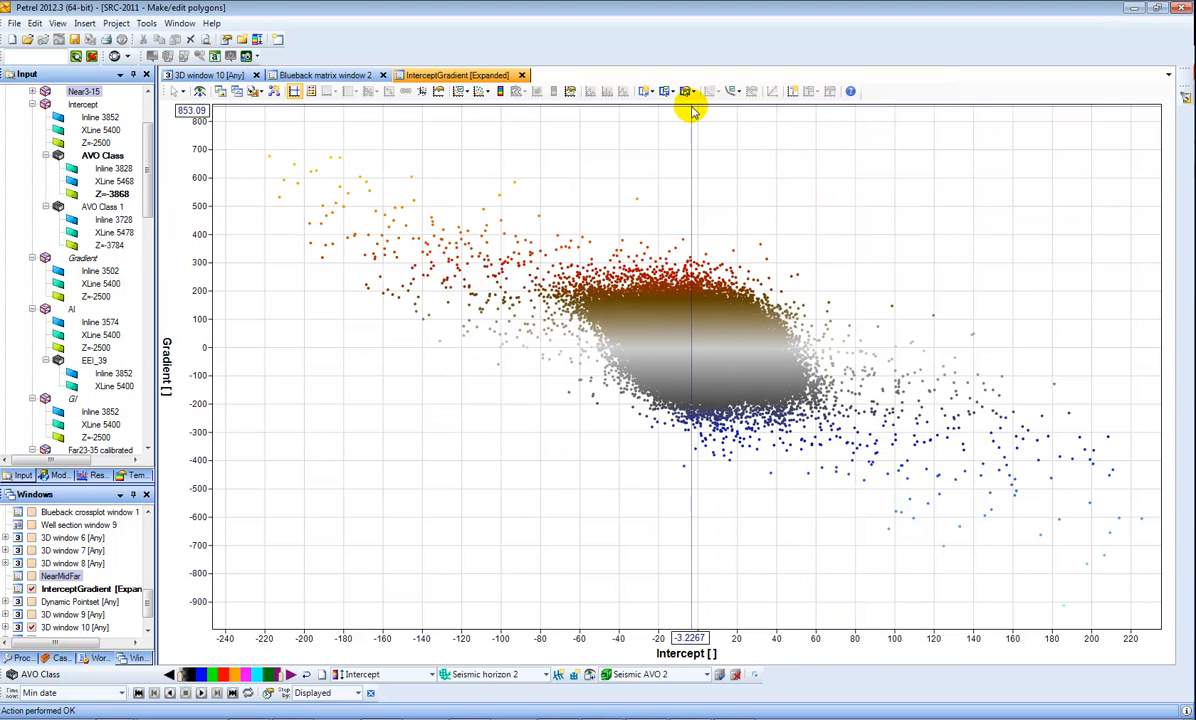
# Step: Box the low-gradient points in the Intercept-Gradient crossplot and send them to a new 3D window
pyautogui.click(687, 91)
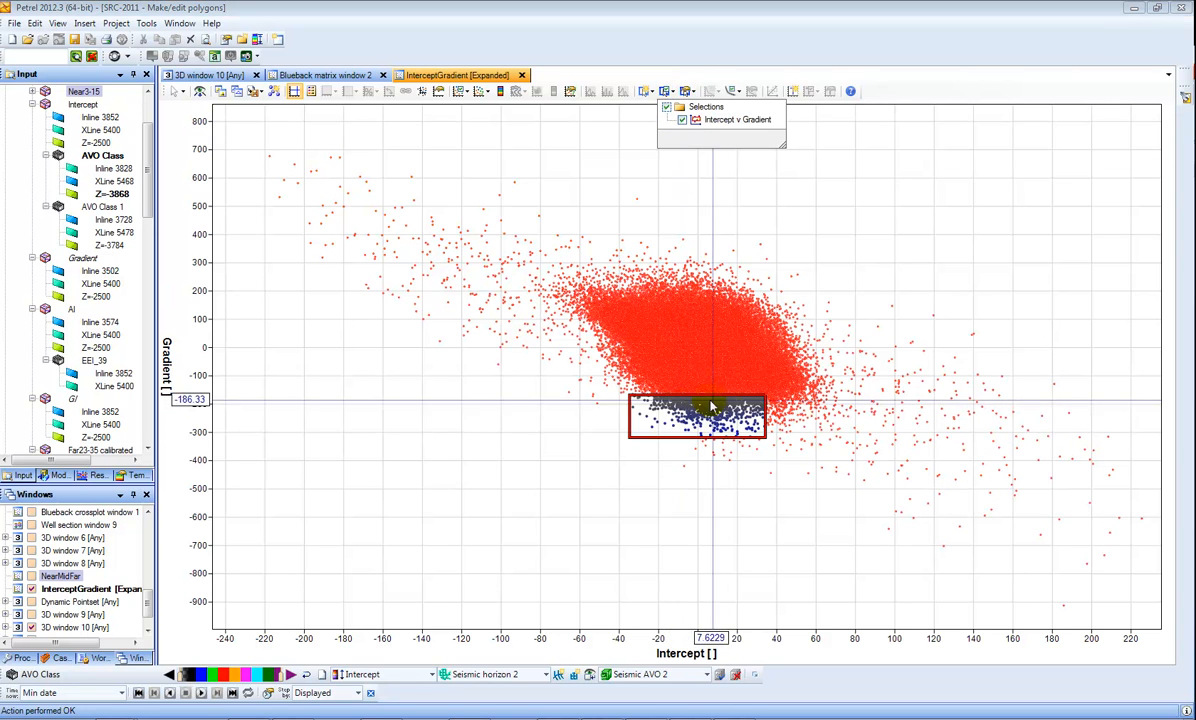
pyautogui.moveTo(310, 128)
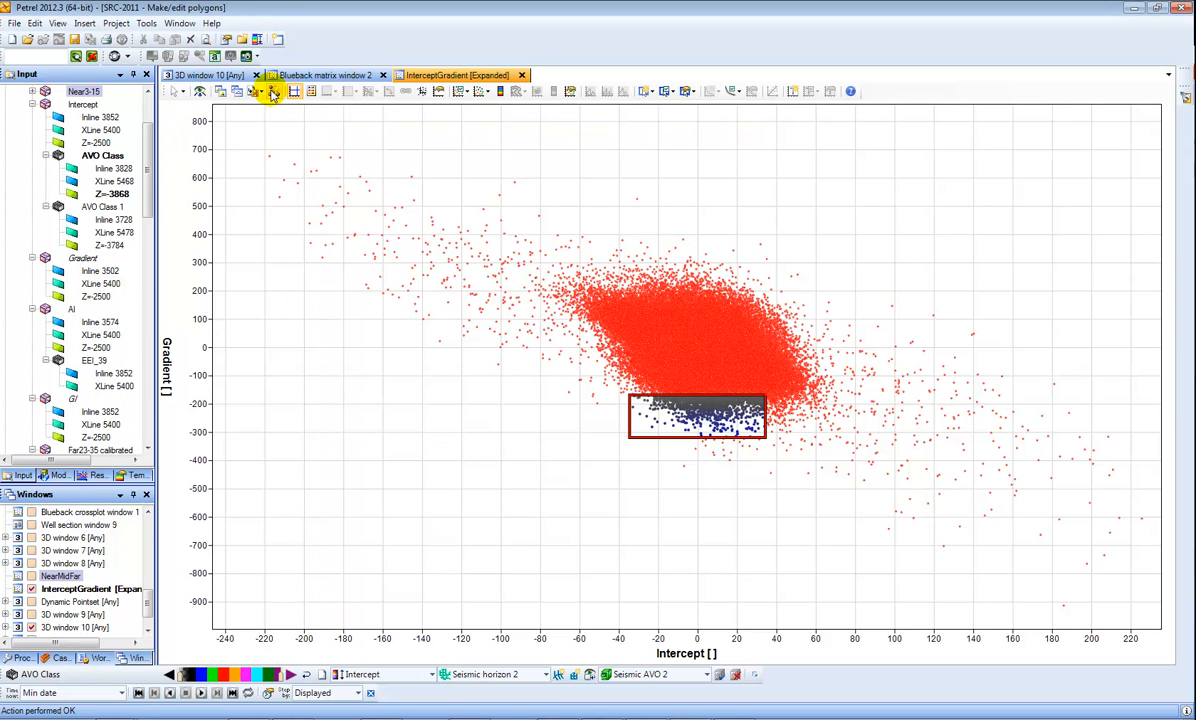
pyautogui.click(208, 57)
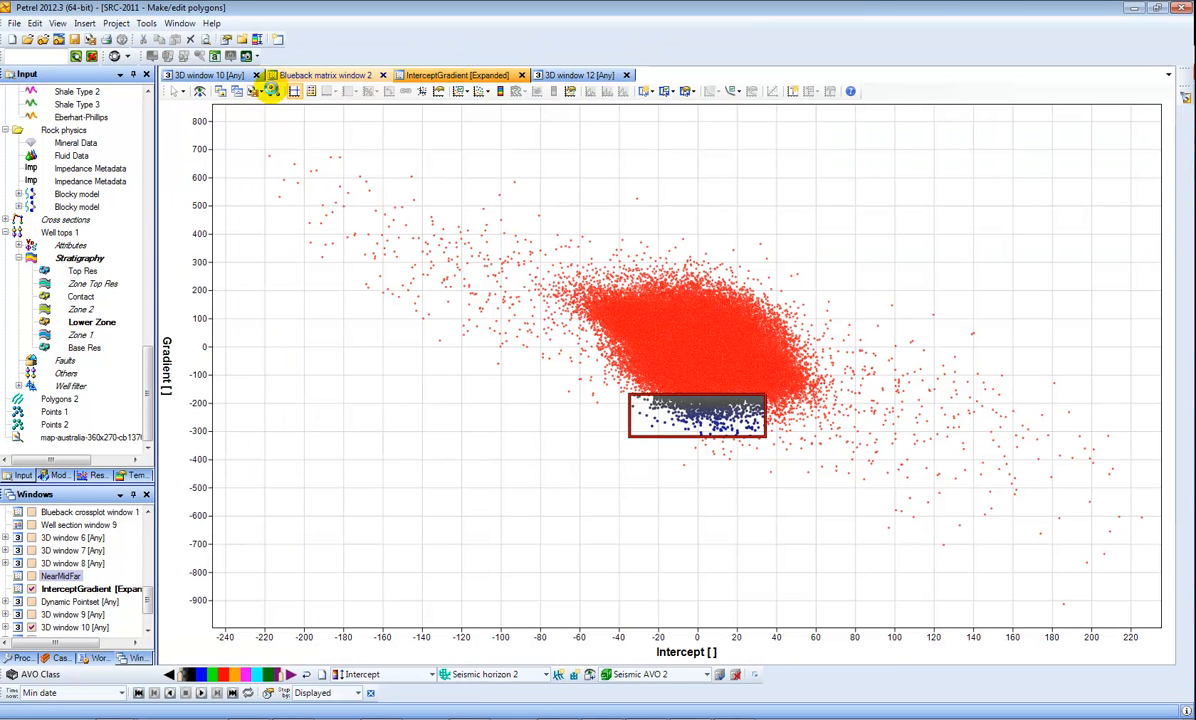
# Step: Show the Dynamic InterceptGradient points in 3D window 12 as spheres coloured by Intercept
pyautogui.click(580, 74)
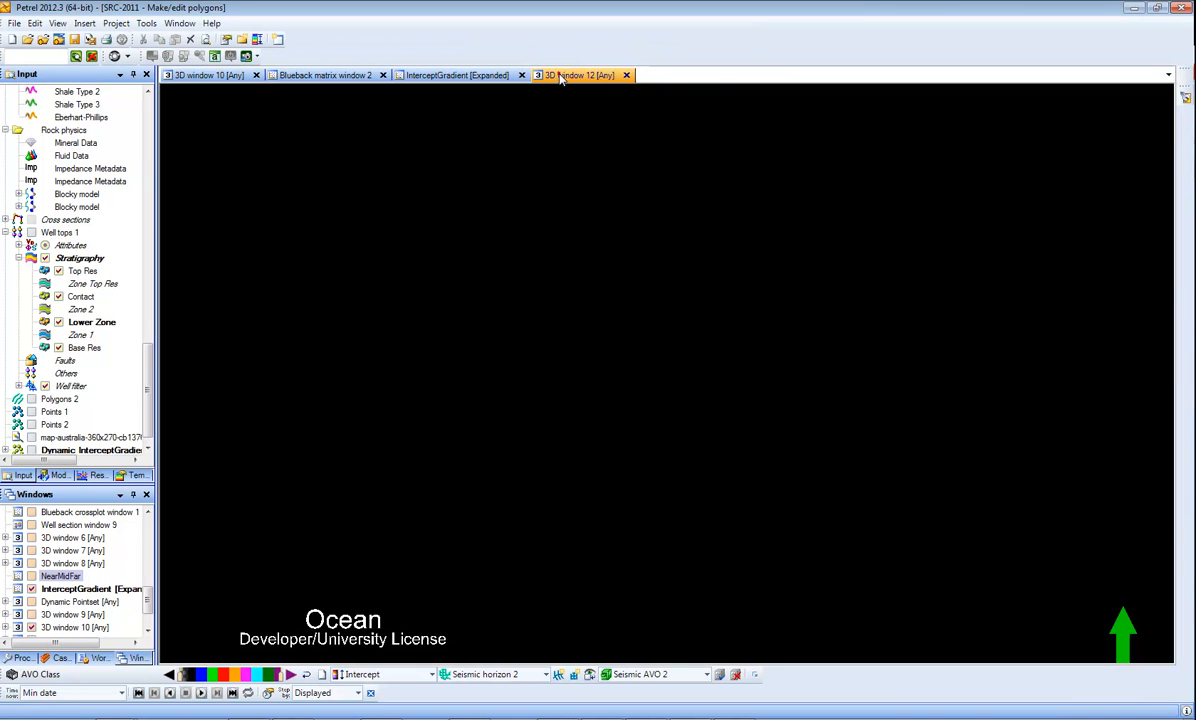
pyautogui.click(580, 76)
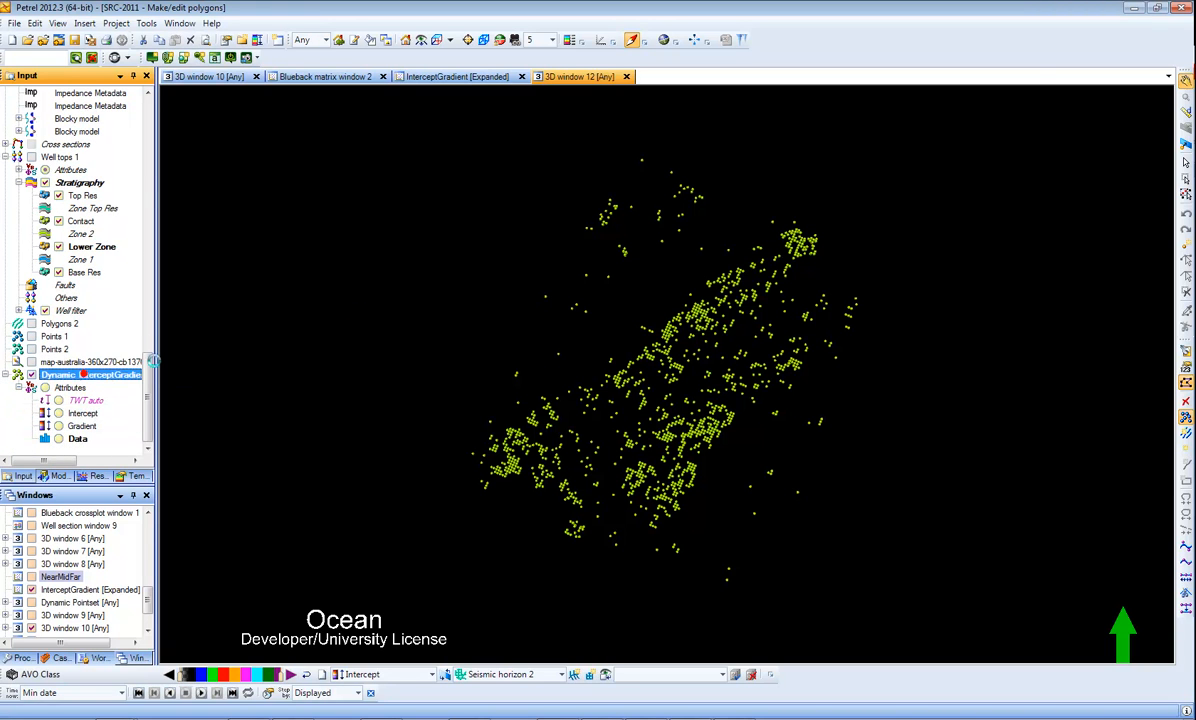
pyautogui.doubleClick(90, 374)
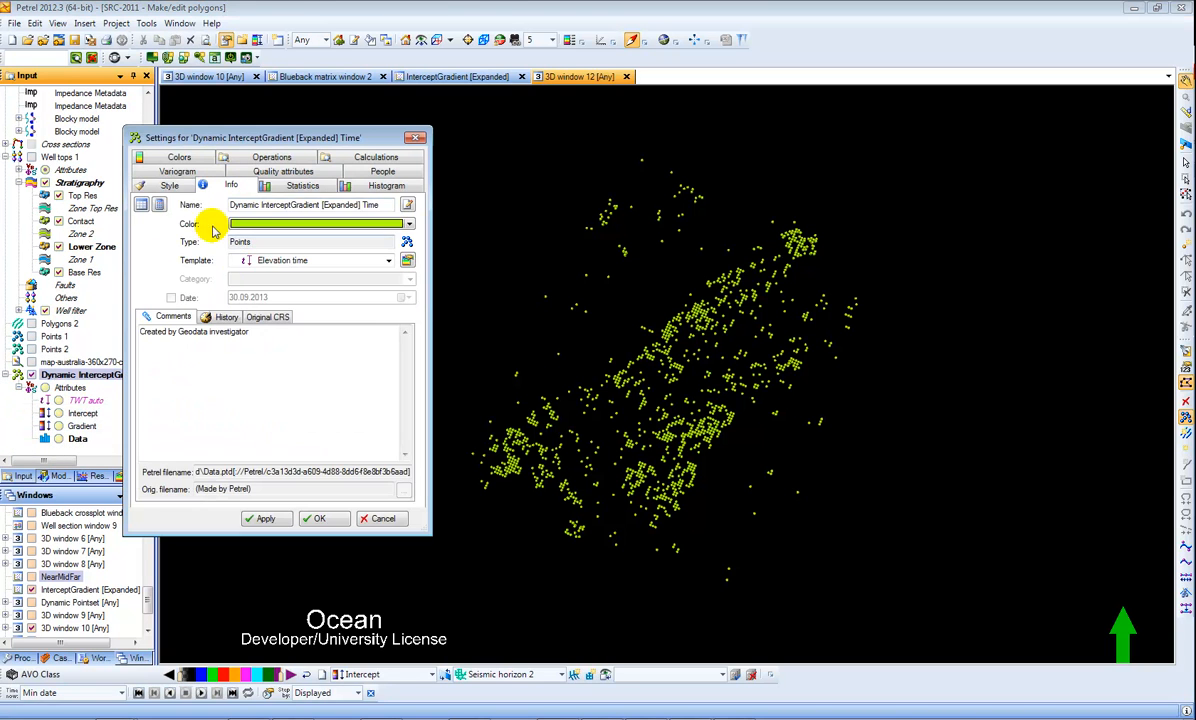
pyautogui.click(170, 185)
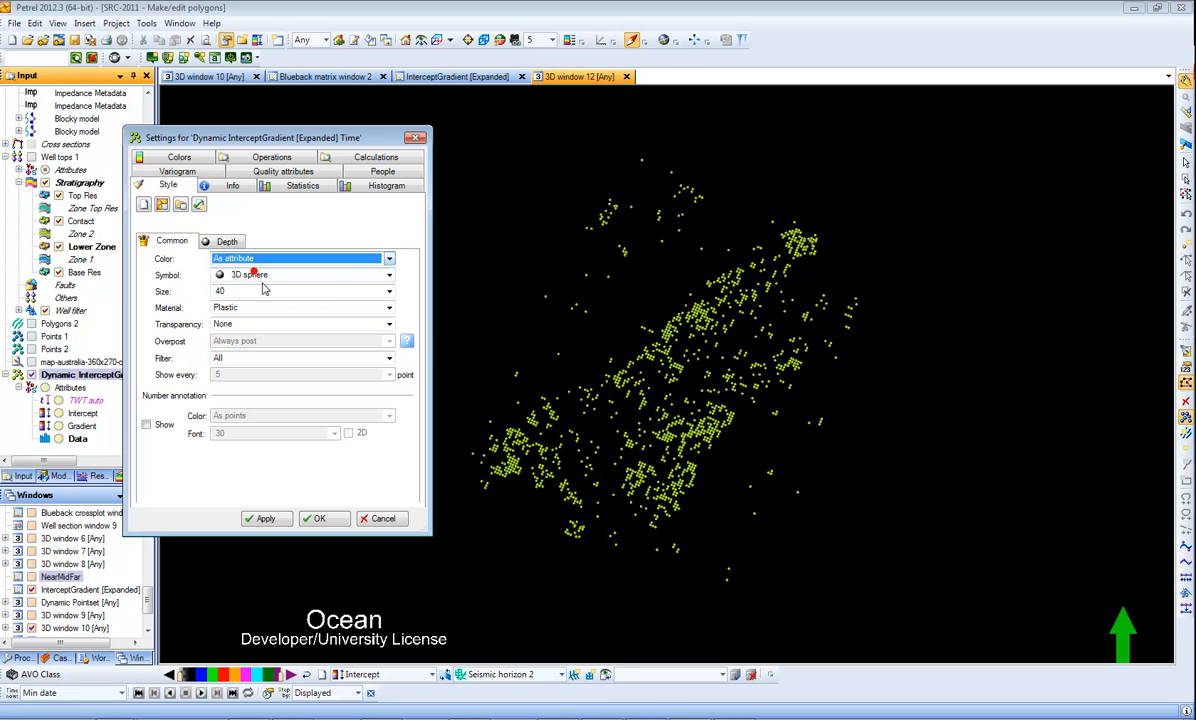
pyautogui.click(388, 275)
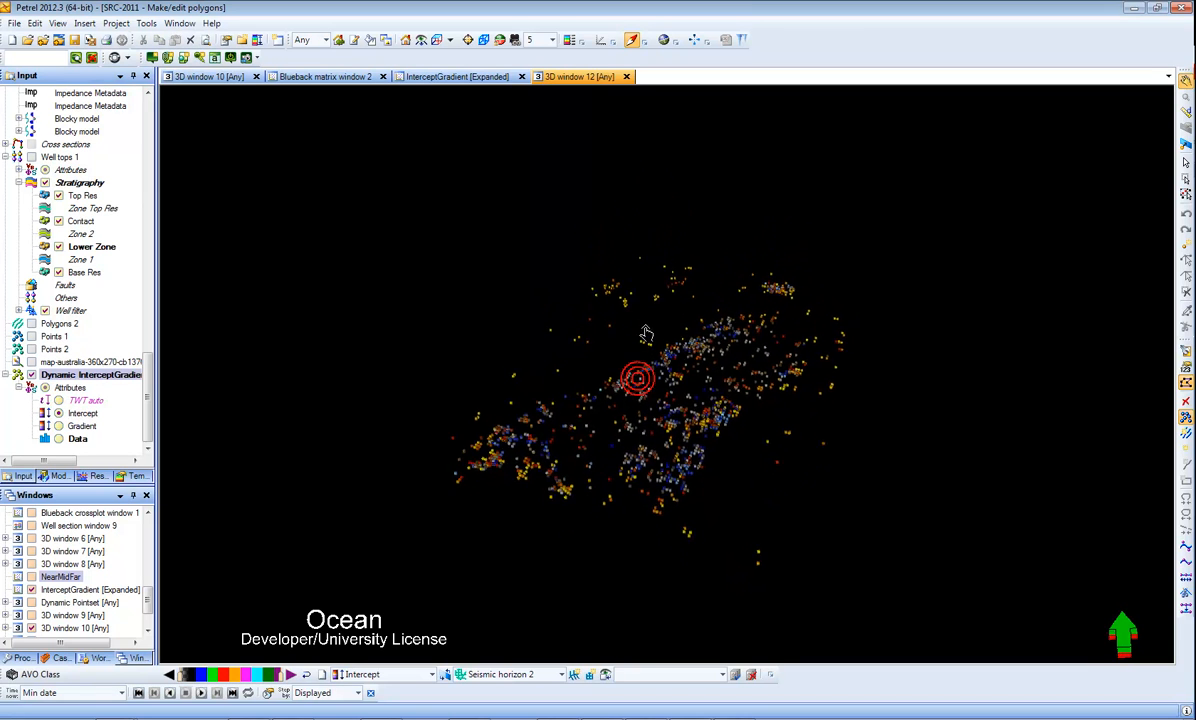
pyautogui.click(382, 76)
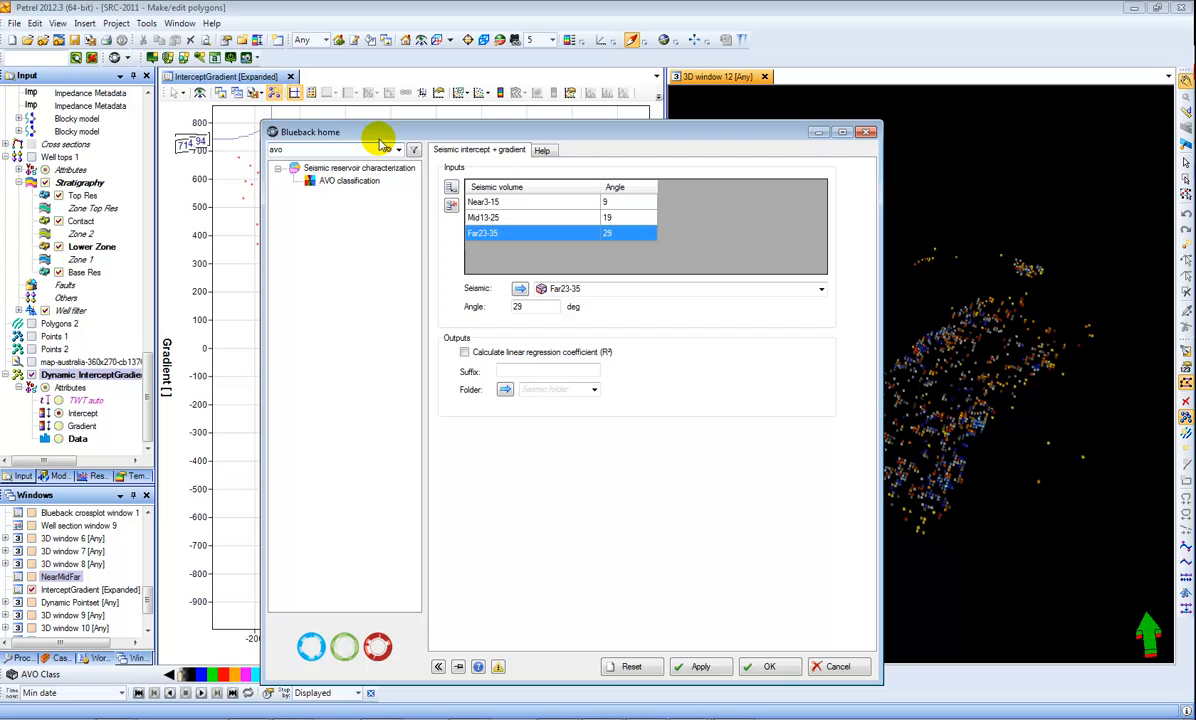
# Step: Reset AVO classification to defaults, using seismic Intercept and Gradient volumes as inputs
pyautogui.click(348, 180)
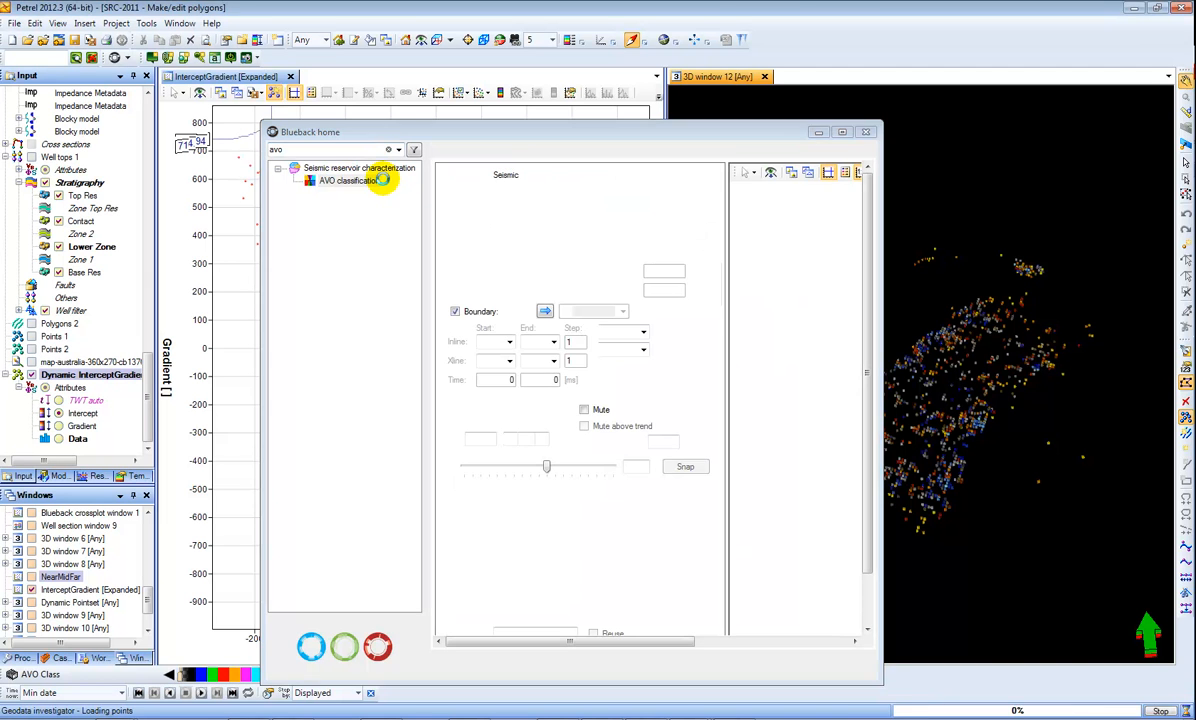
pyautogui.click(347, 180)
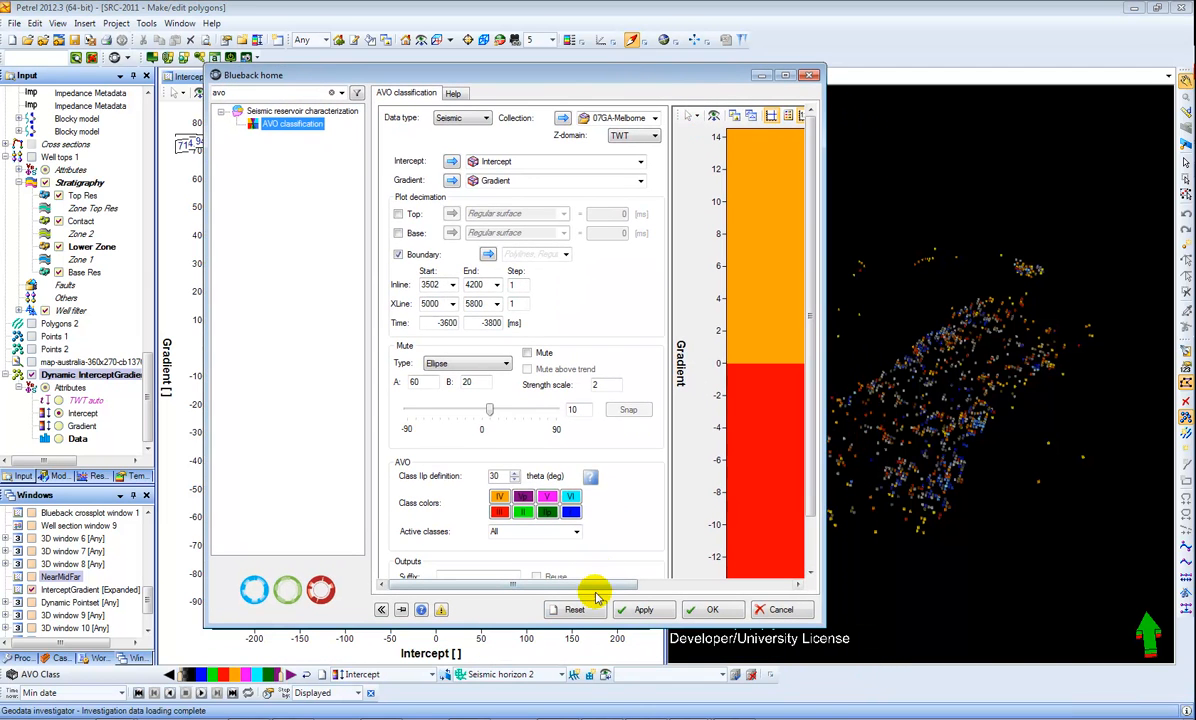
pyautogui.click(460, 117)
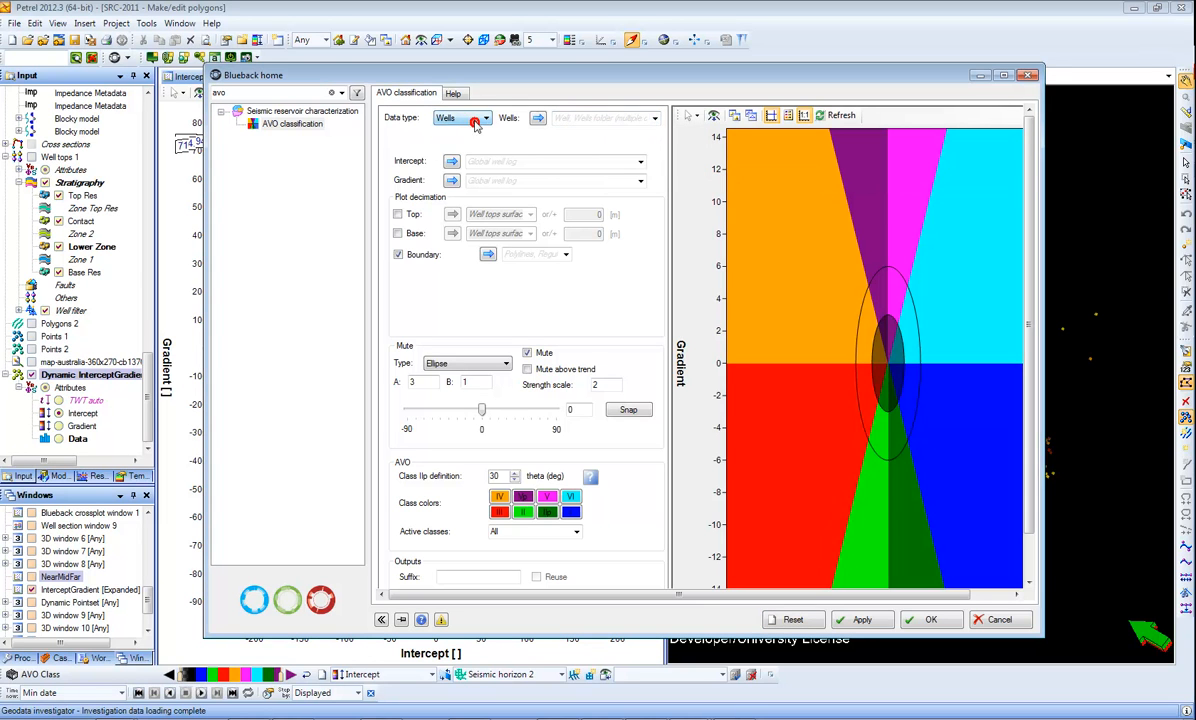
pyautogui.click(478, 118)
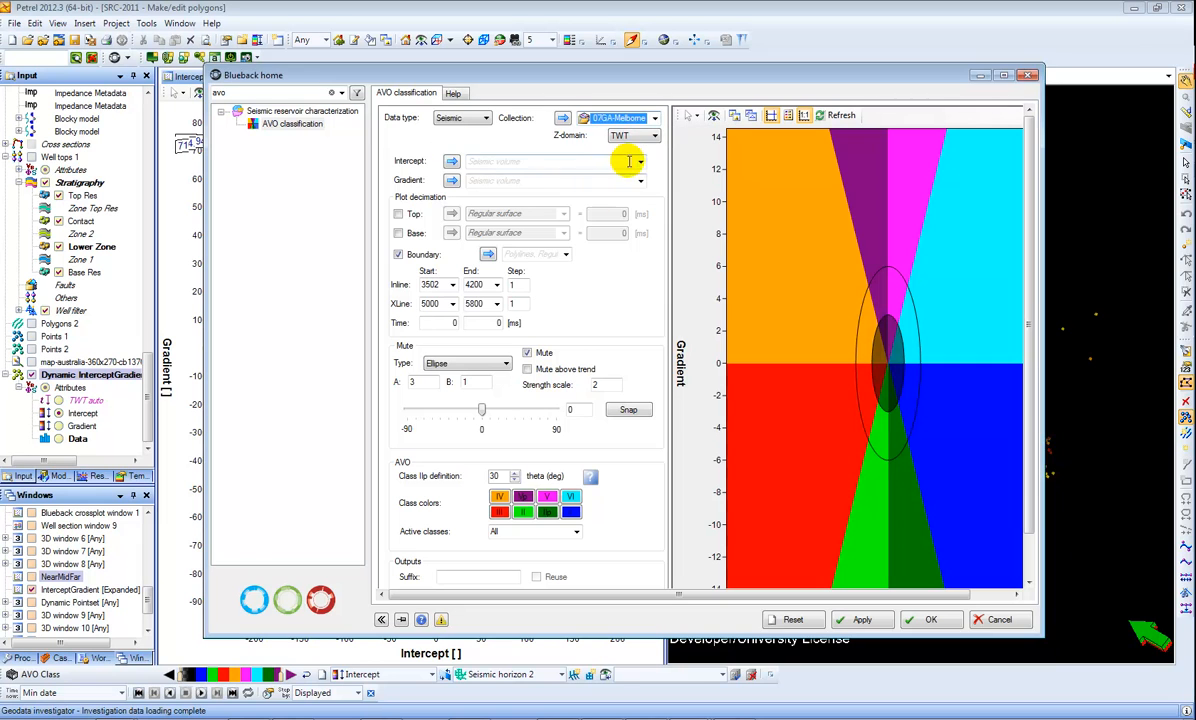
pyautogui.click(638, 161)
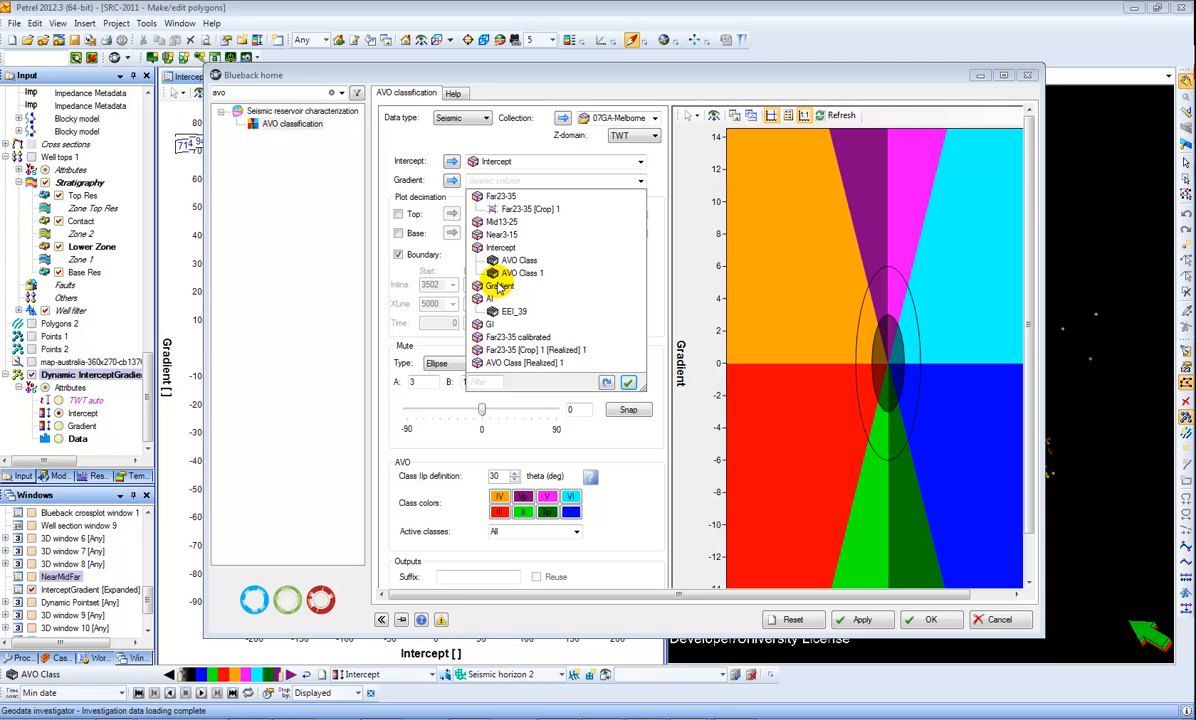
pyautogui.click(498, 285)
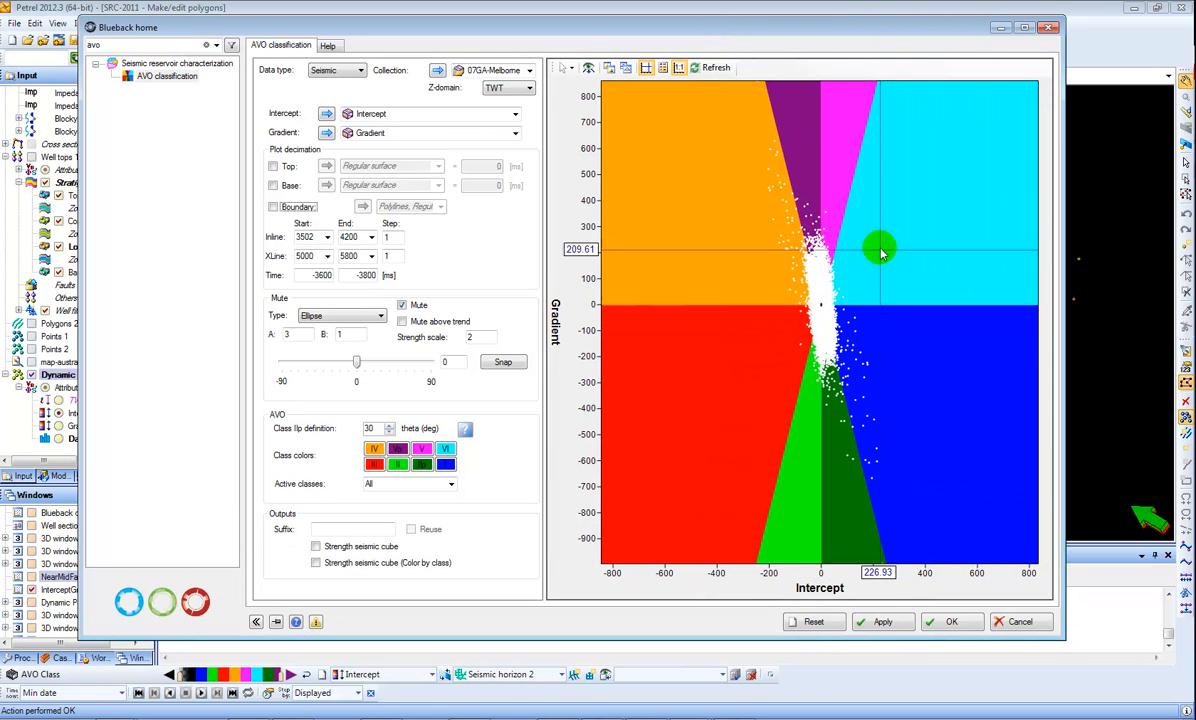
pyautogui.moveTo(887, 470)
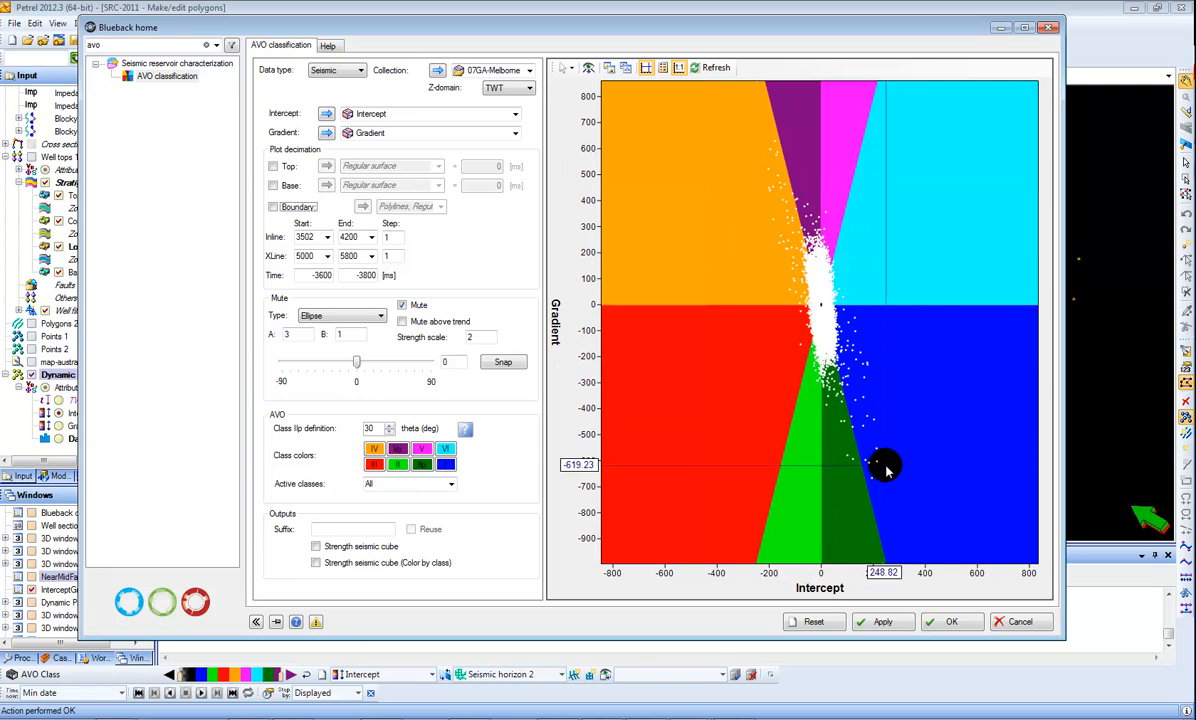
pyautogui.moveTo(760, 332)
pyautogui.write('0')
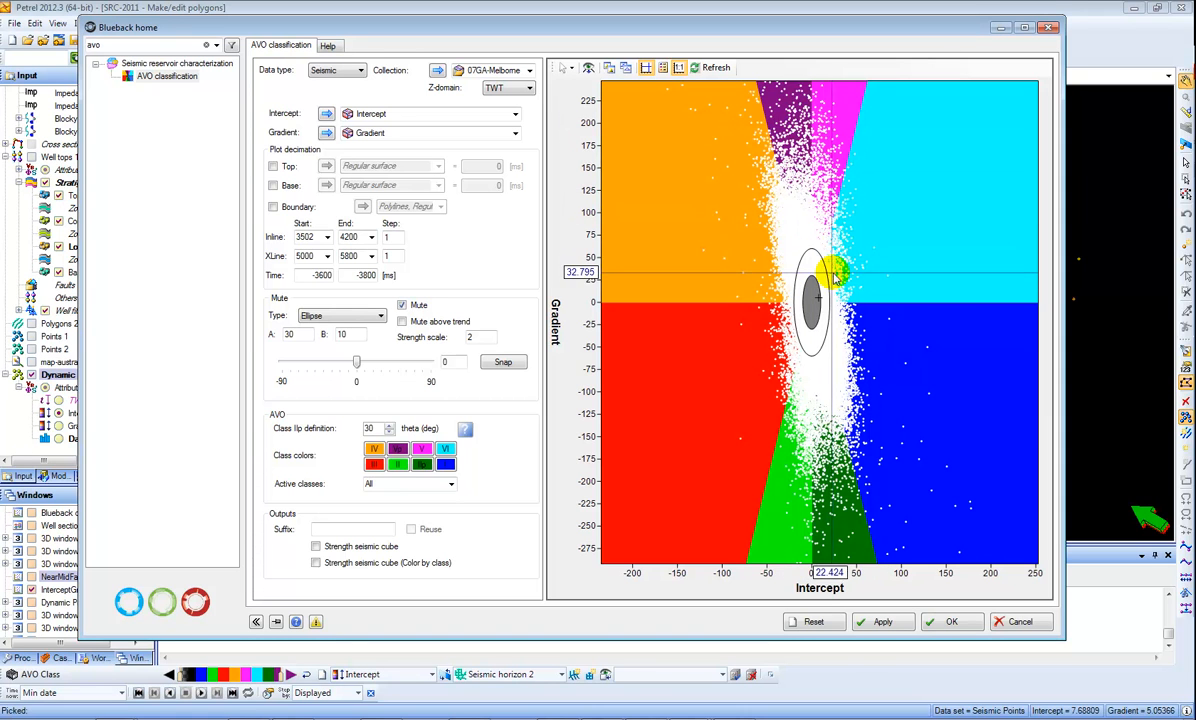
# Step: Run AVO classification with a mute ellipse tilted 11°, then rerun without muting
pyautogui.moveTo(835, 270); pyautogui.dragTo(845, 340)
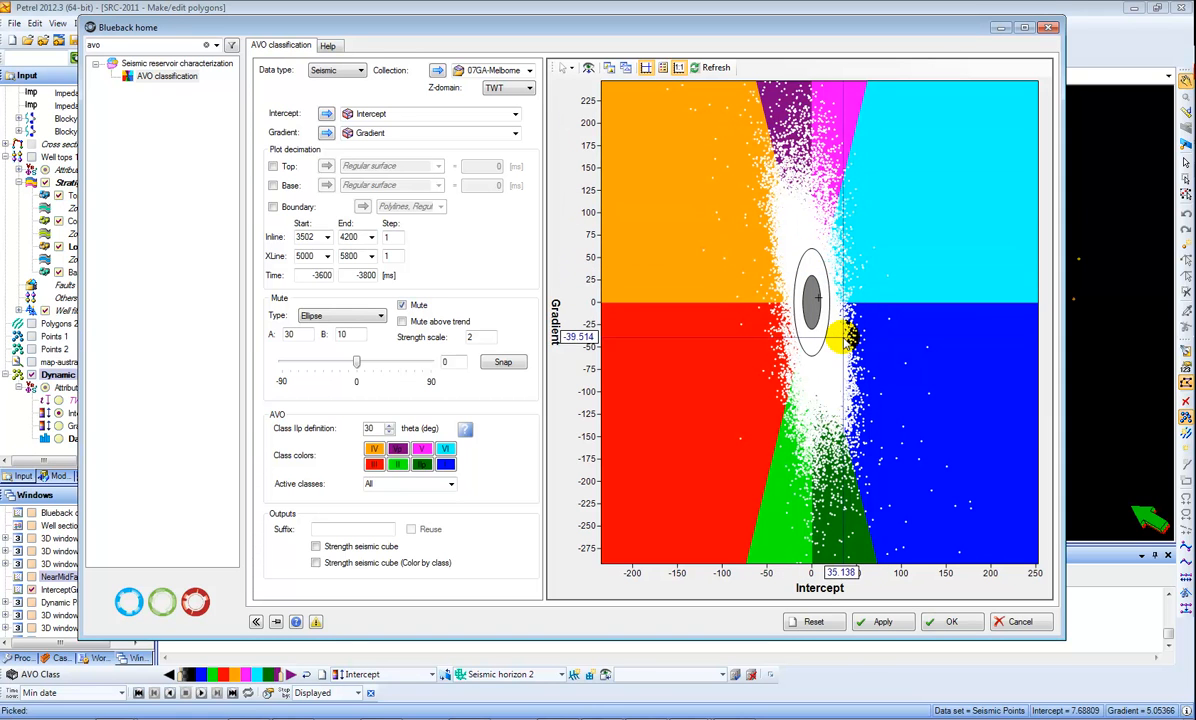
pyautogui.moveTo(843, 338); pyautogui.dragTo(820, 315)
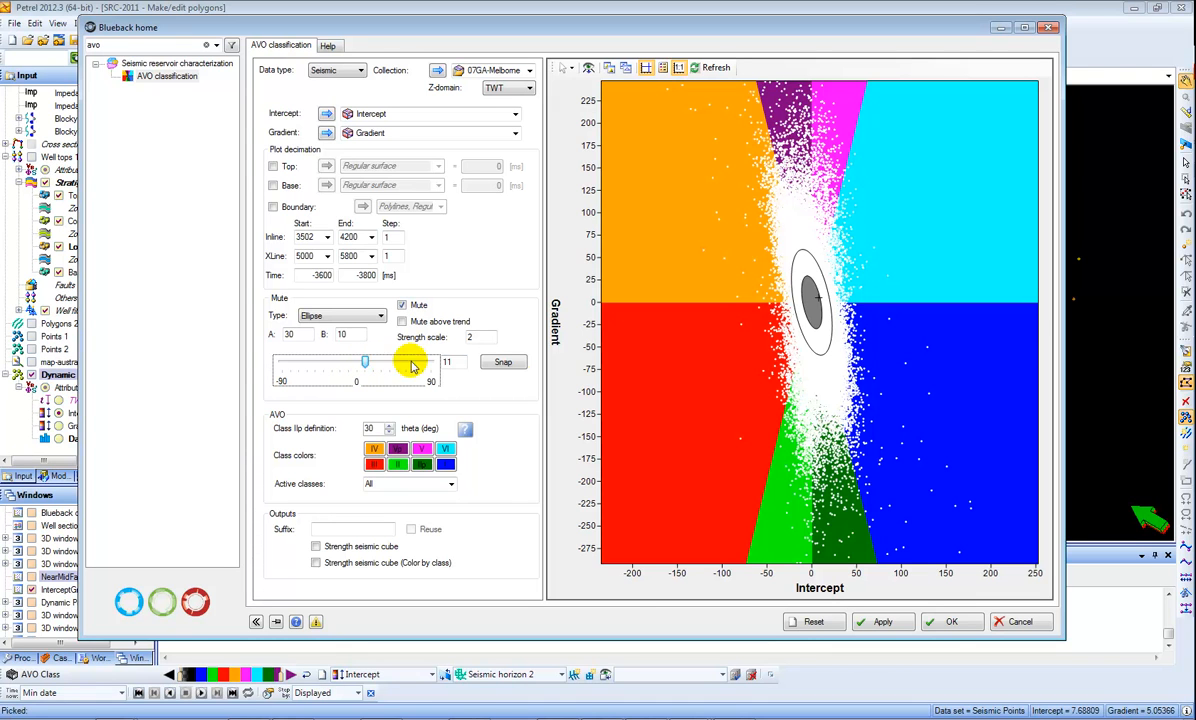
pyautogui.click(882, 621)
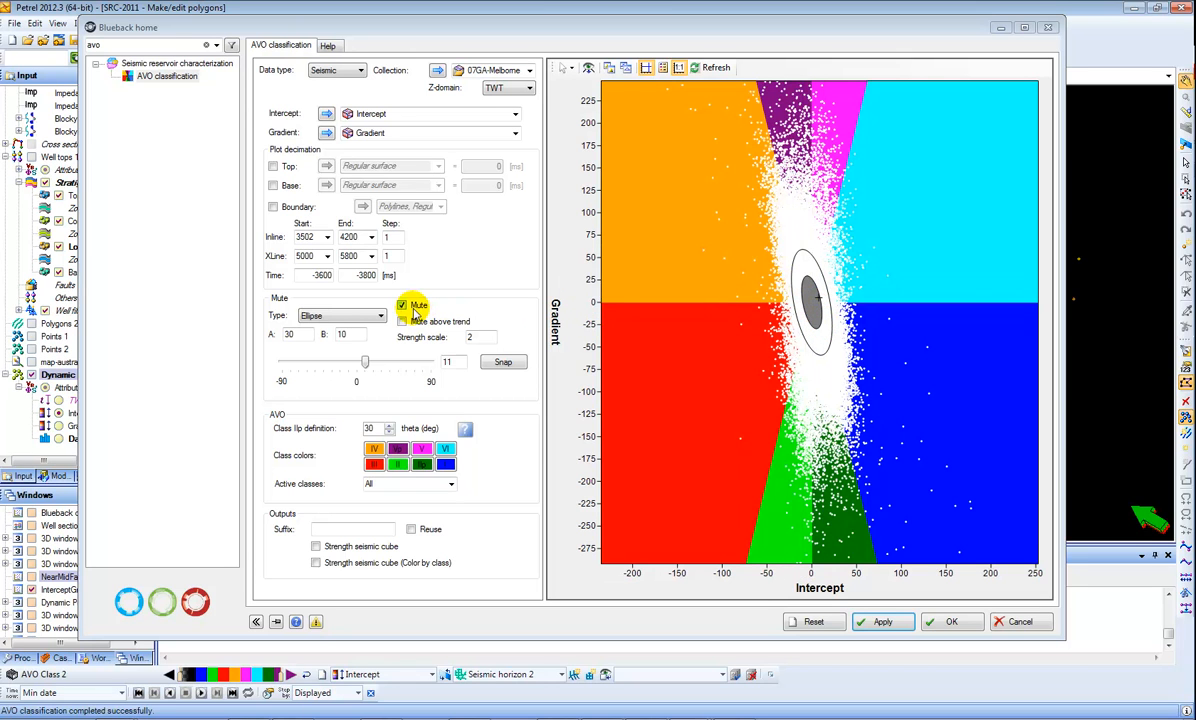
pyautogui.click(402, 305)
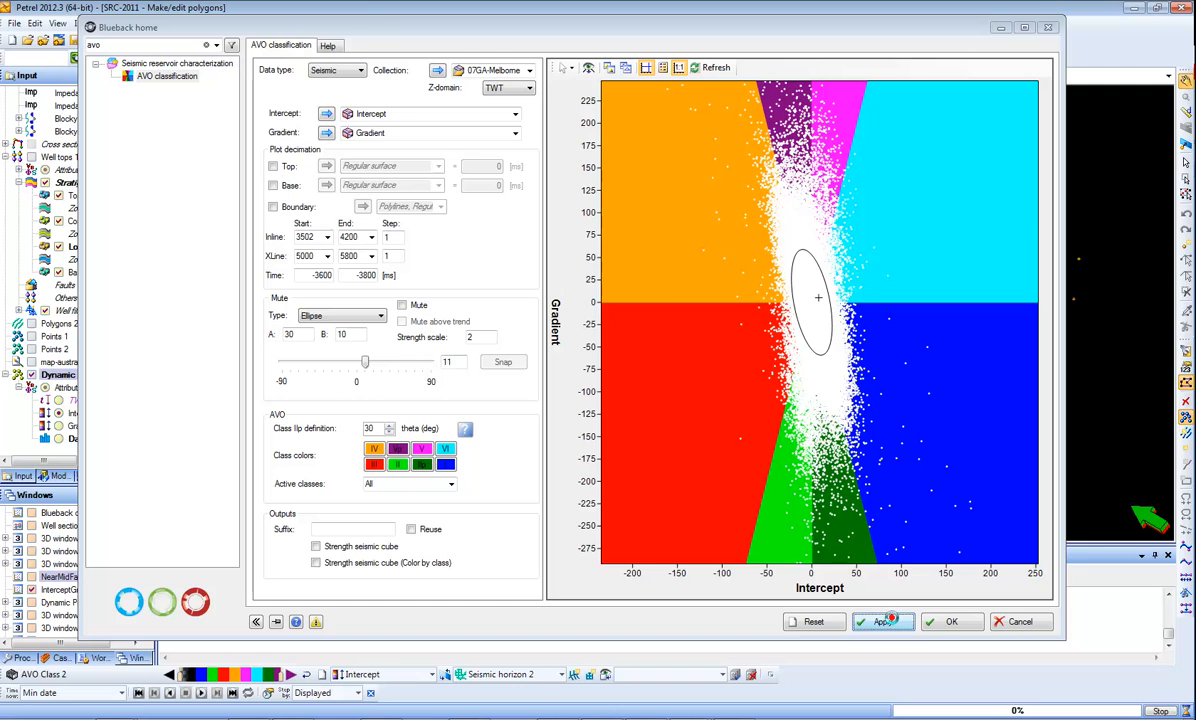
pyautogui.click(882, 621)
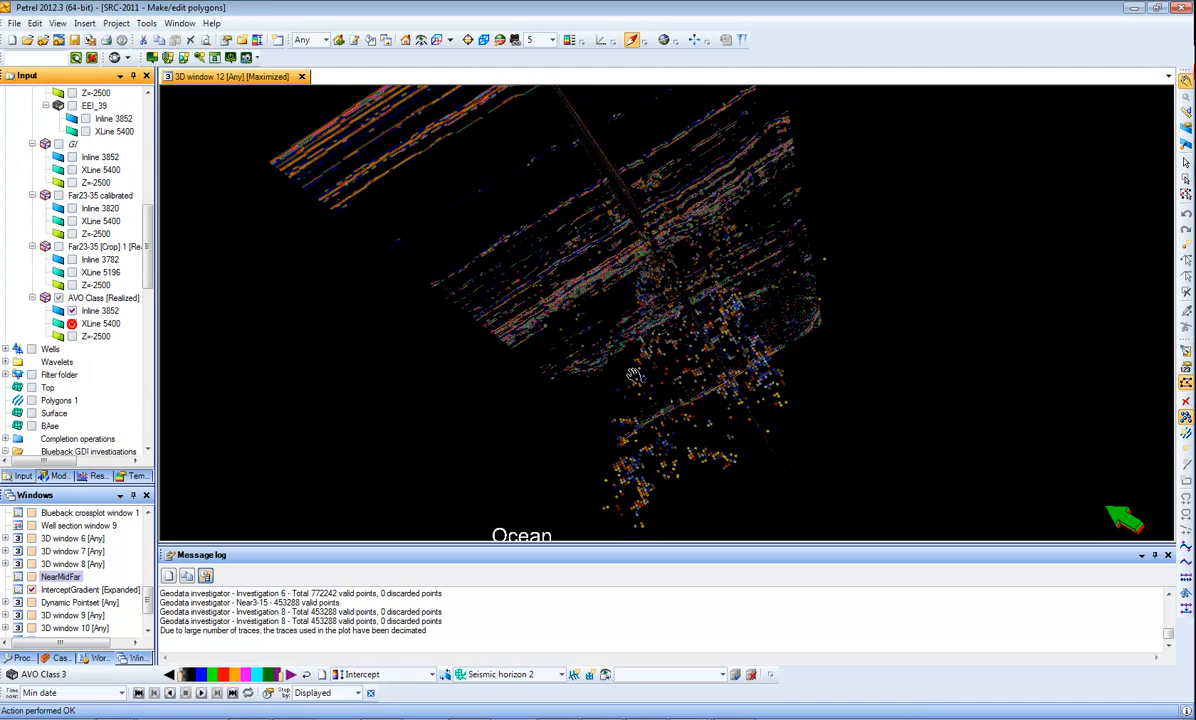
# Step: Rotate the view and display AVO Class 3 inline 3852 and crossline 5400 sections
pyautogui.moveTo(635, 375); pyautogui.dragTo(705, 265)
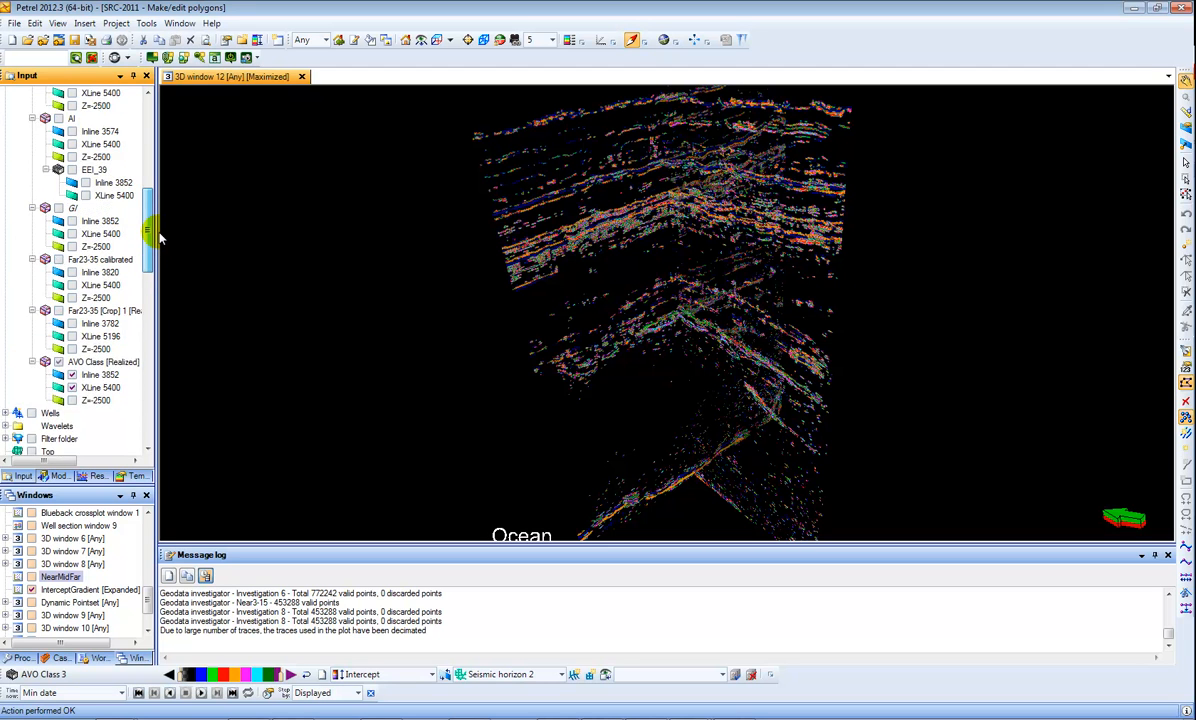
pyautogui.scroll(3)
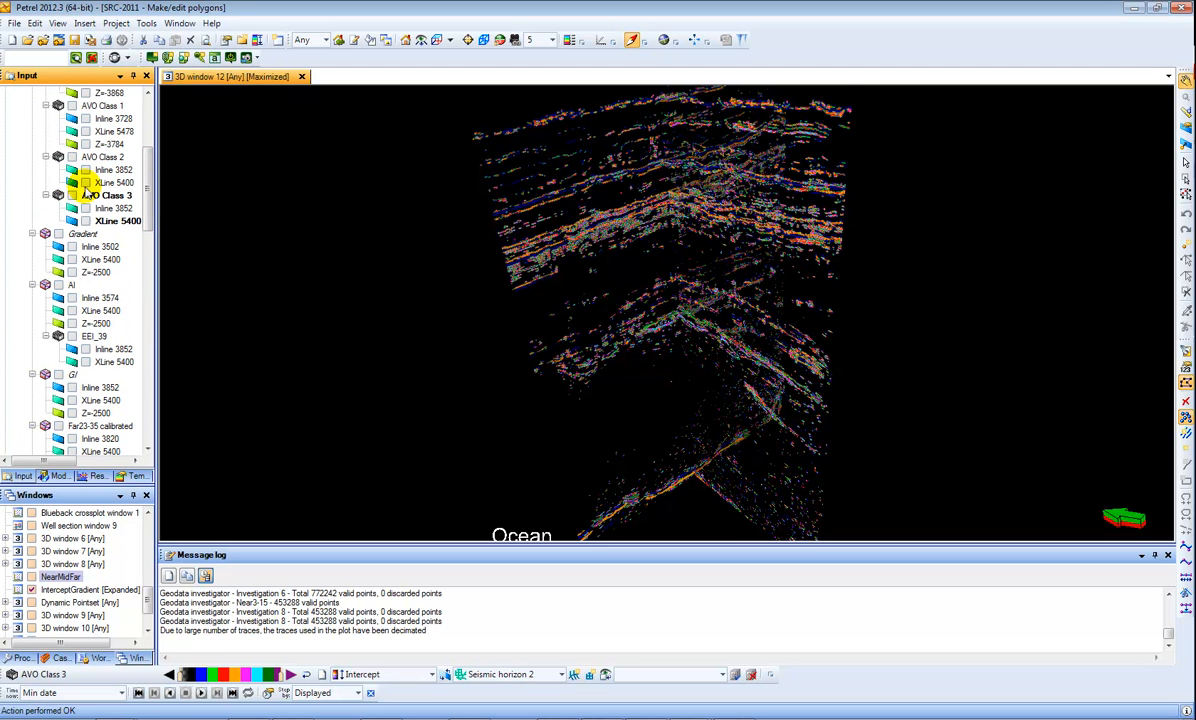
pyautogui.click(86, 221)
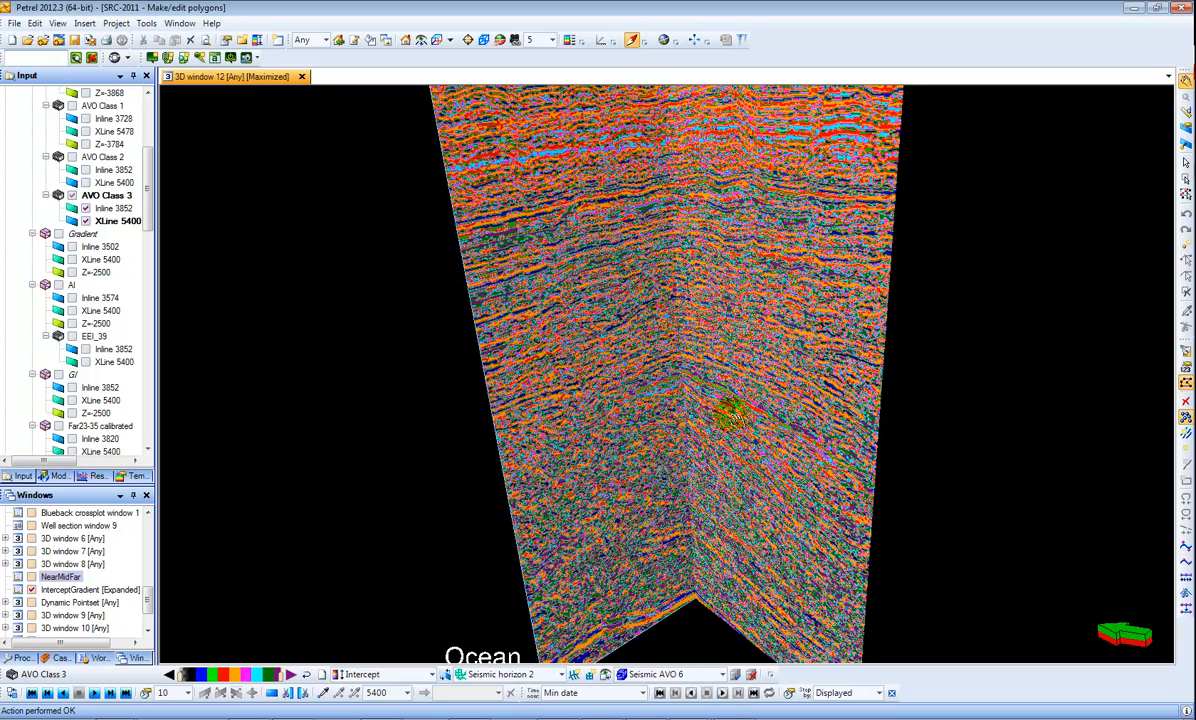
pyautogui.click(86, 233)
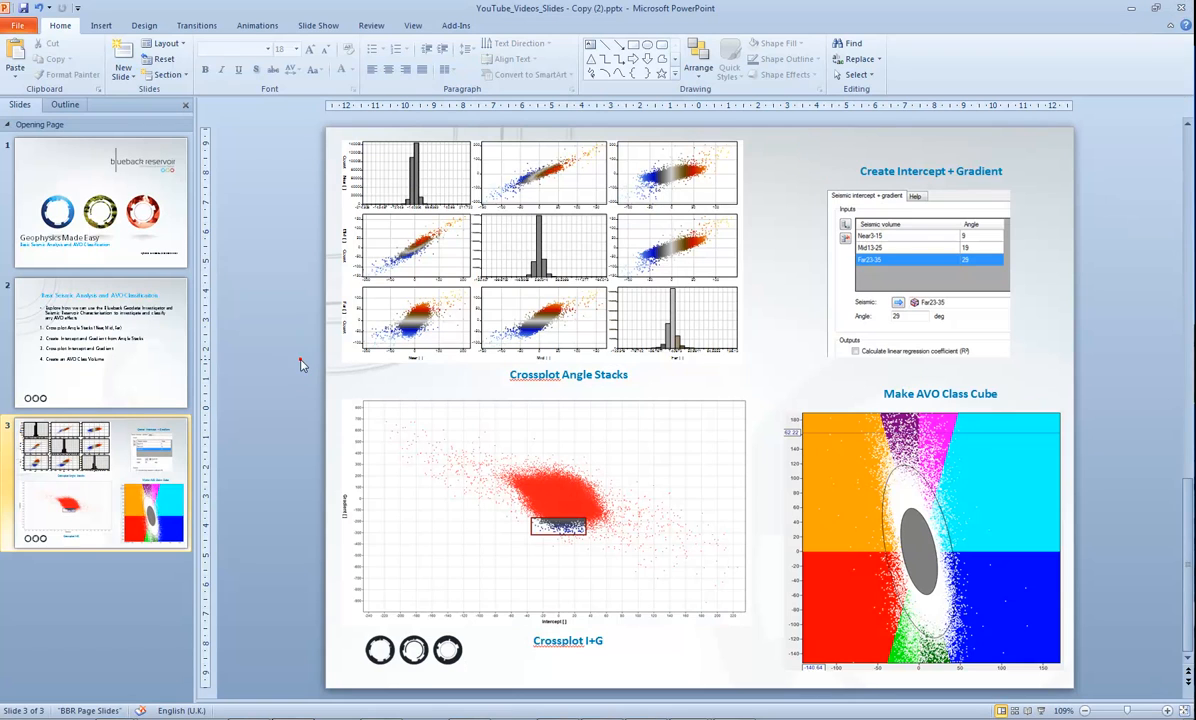
pyautogui.moveTo(1133, 389)
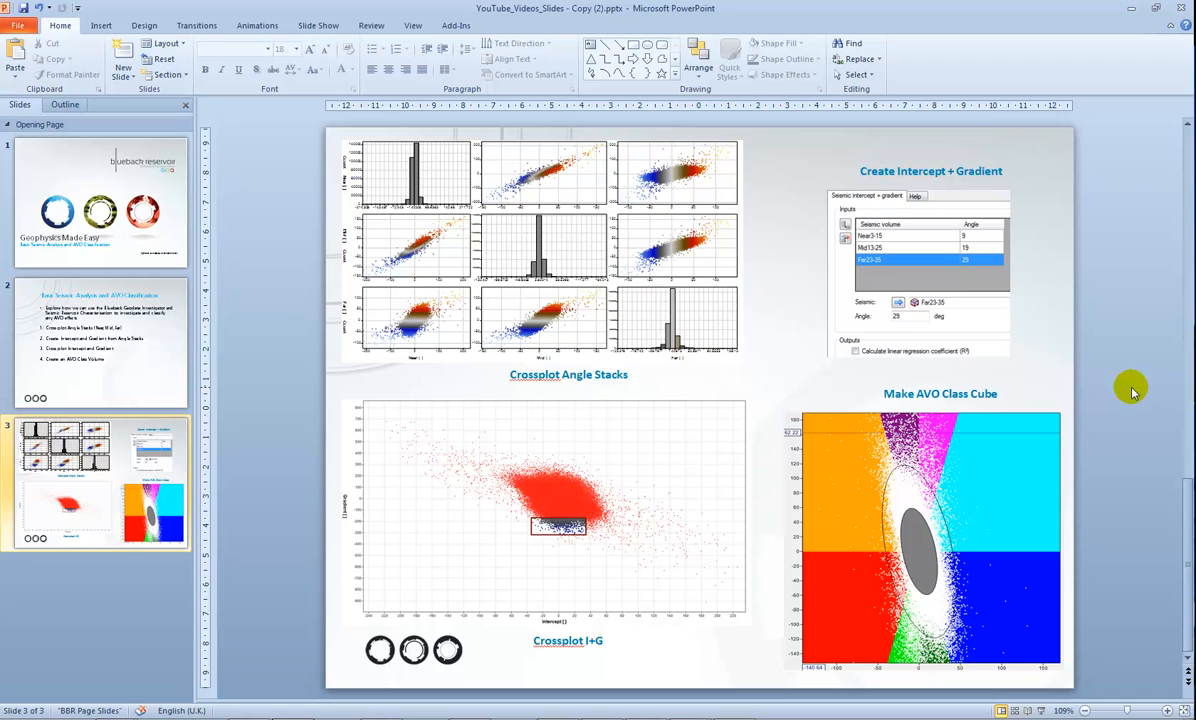
pyautogui.moveTo(1088, 373)
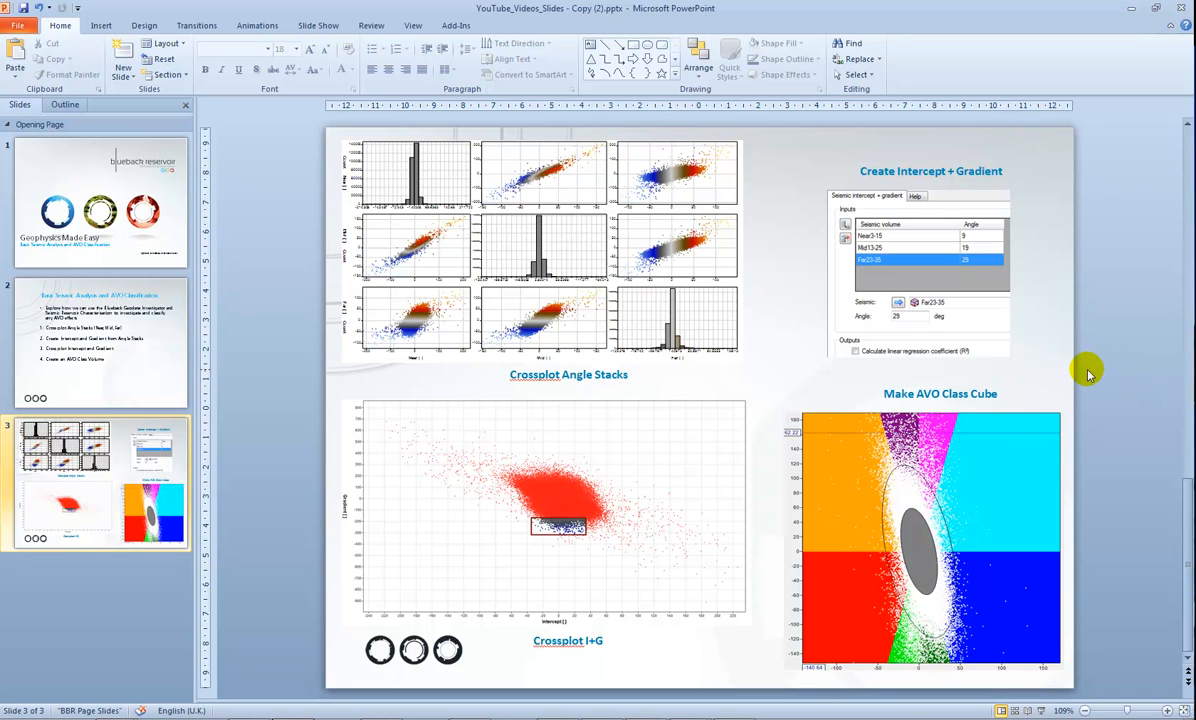
pyautogui.moveTo(777, 298)
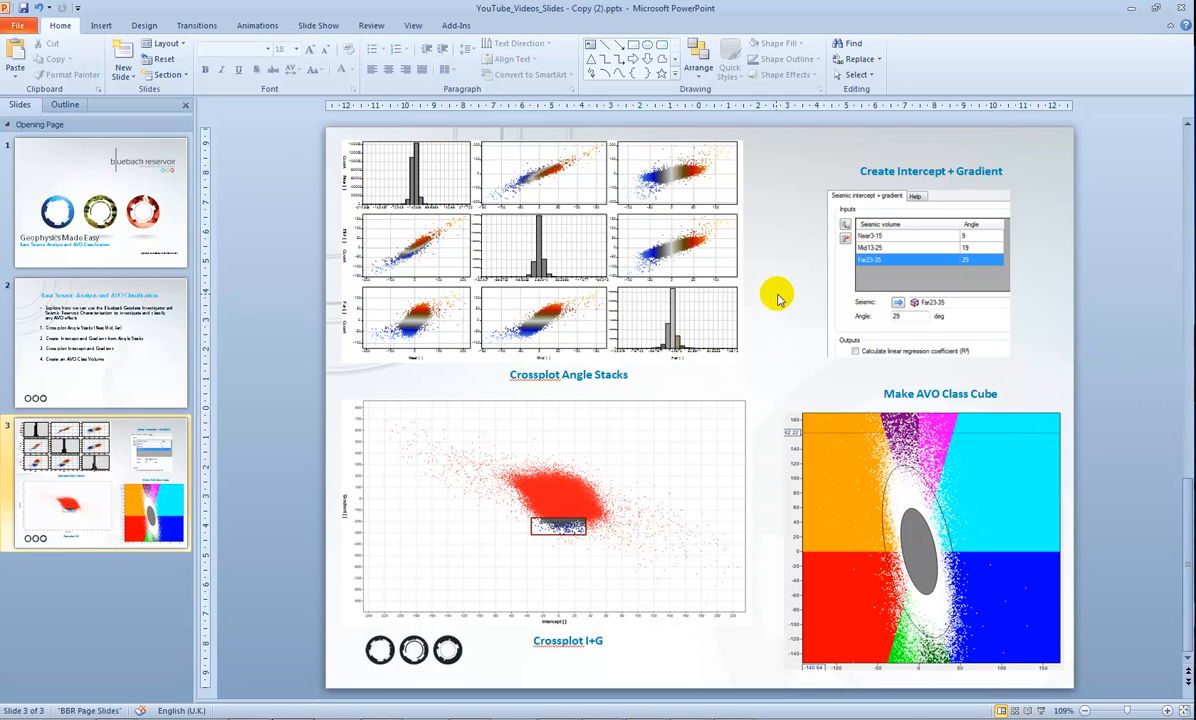
pyautogui.moveTo(657, 230)
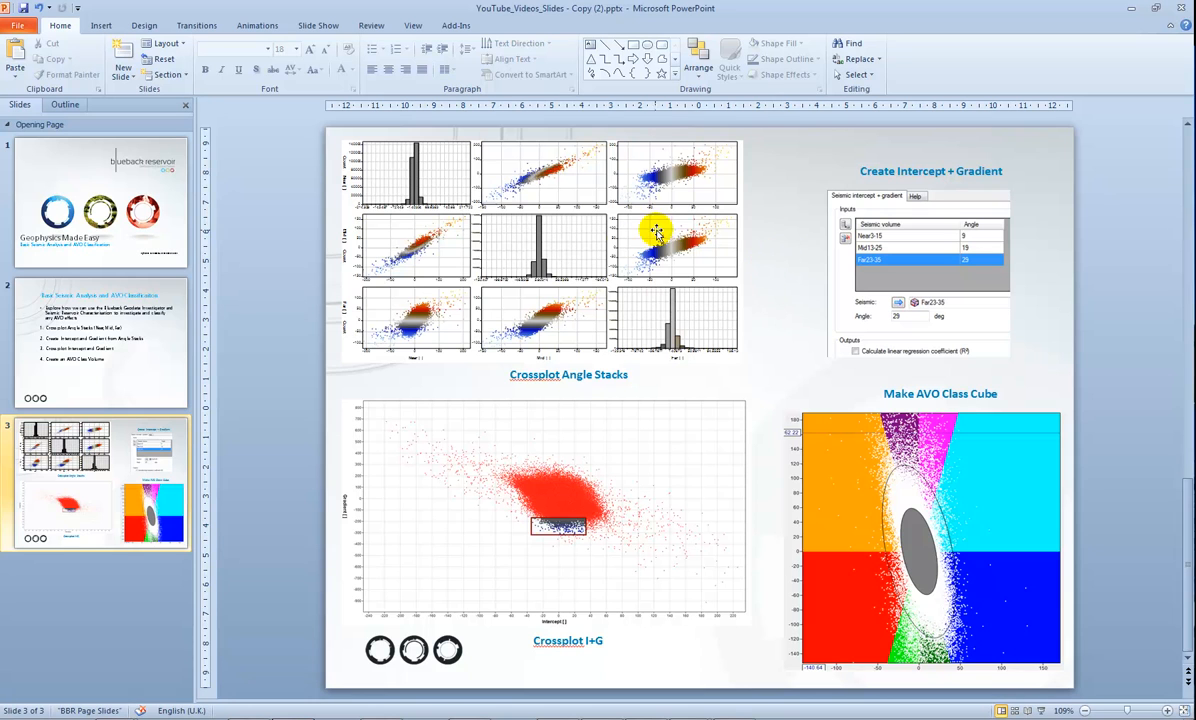
pyautogui.moveTo(890, 271)
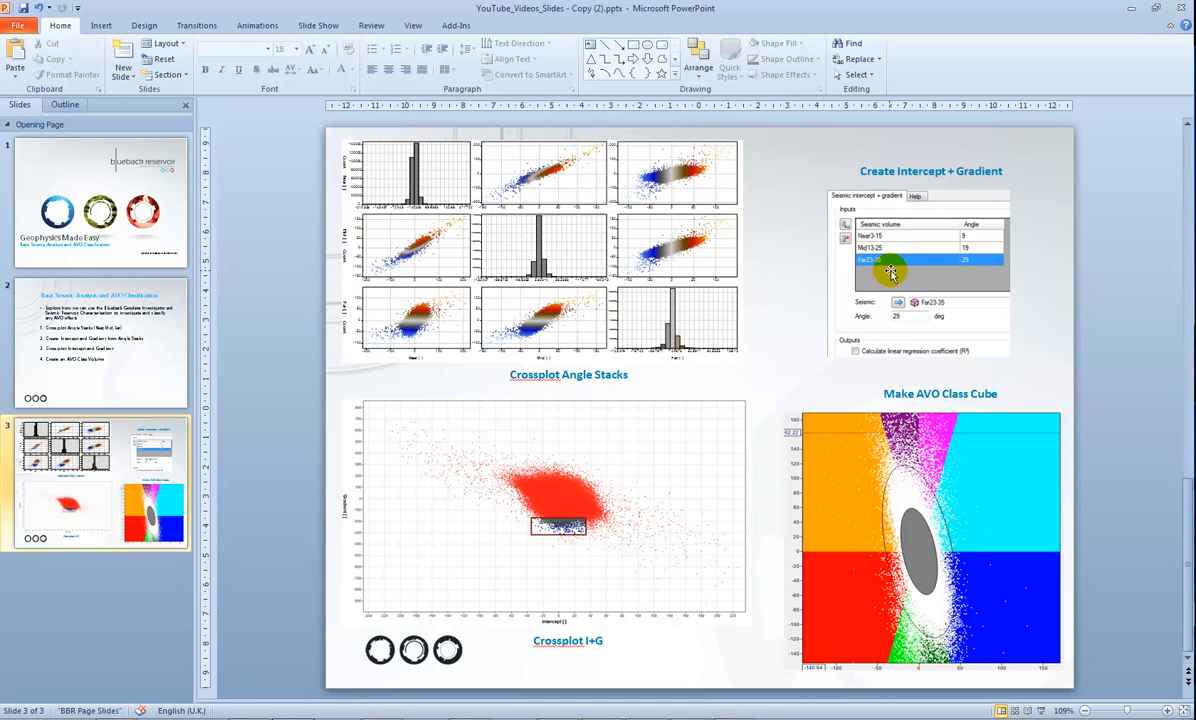
pyautogui.moveTo(1065, 405)
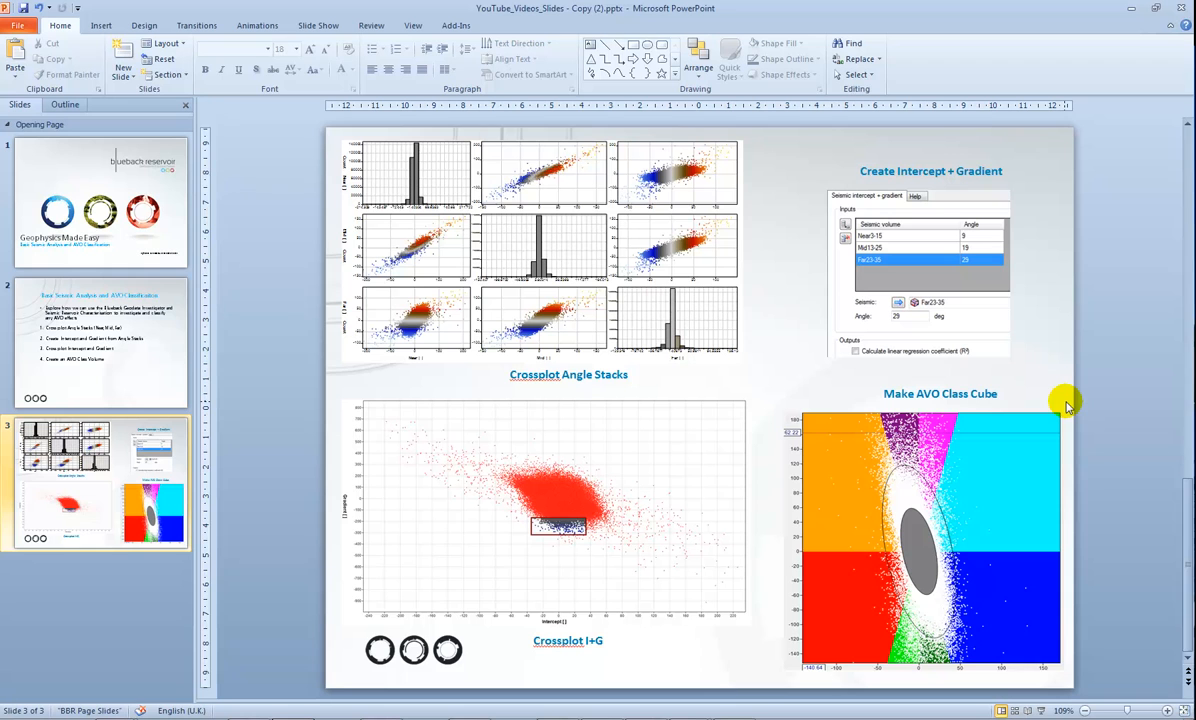
pyautogui.moveTo(1040, 337)
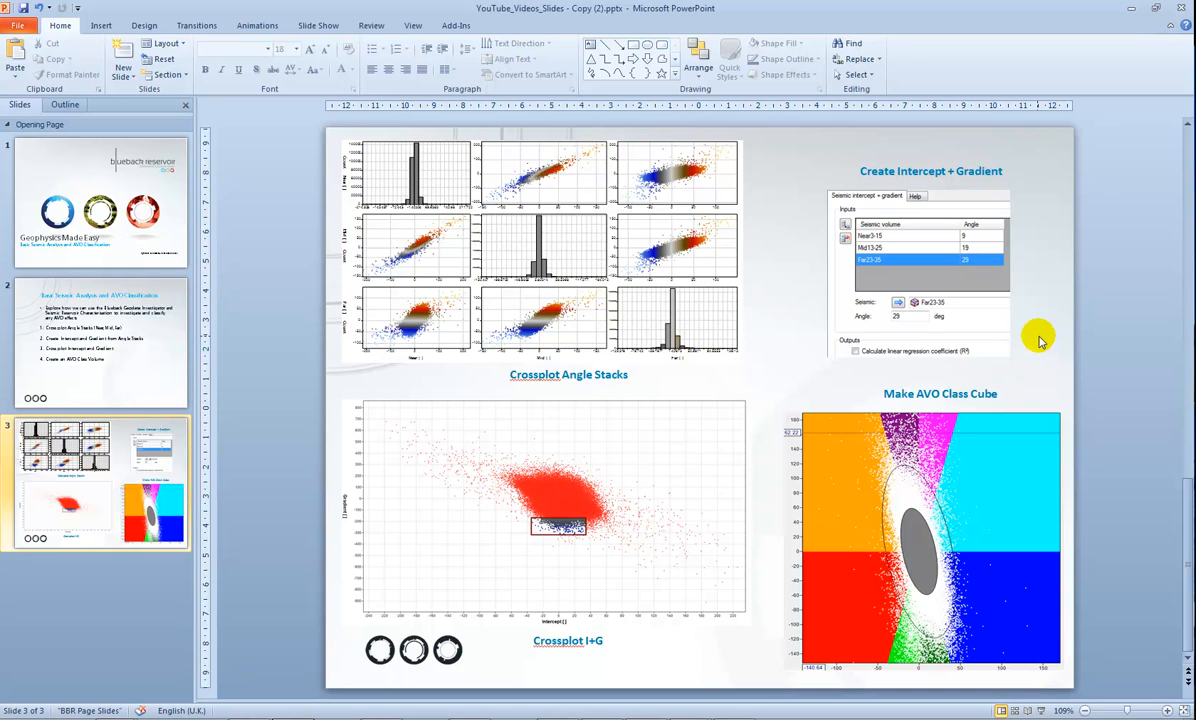
pyautogui.moveTo(1062, 379)
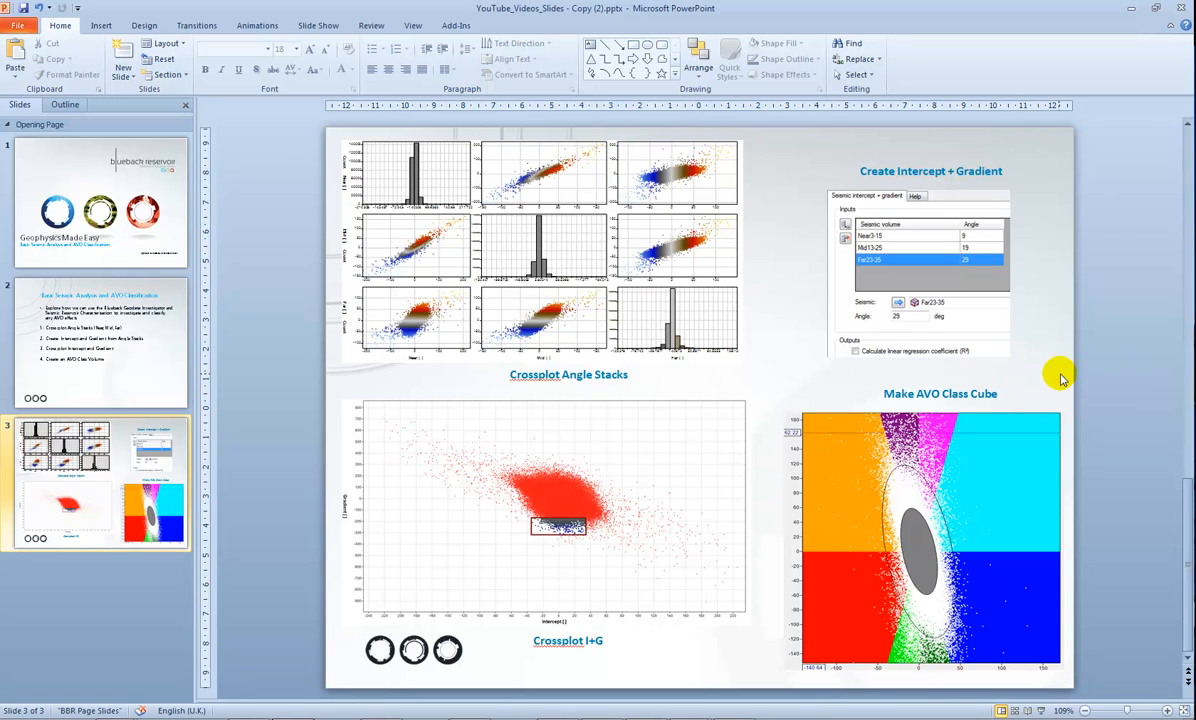